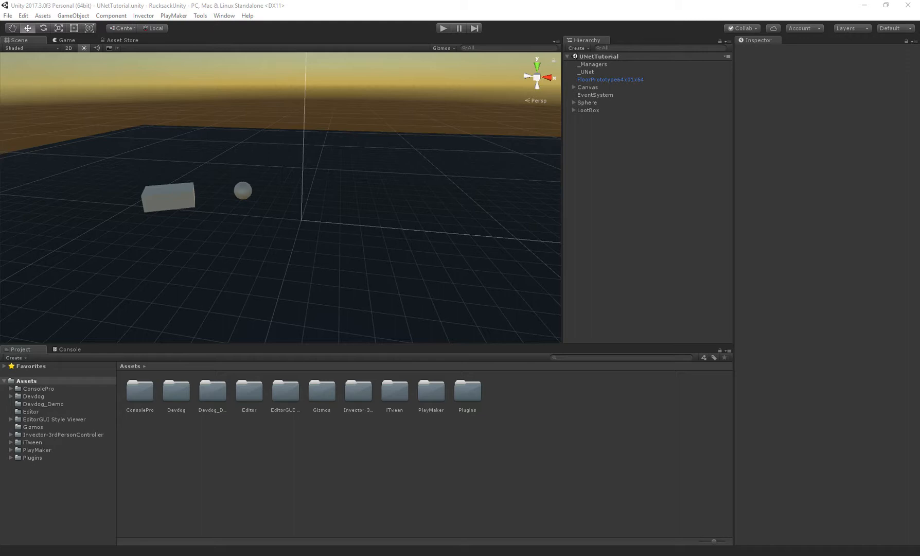
# - Browse the GameObject menu's list of 3D object types over the UNetTutorial scene
pyautogui.click(73, 15)
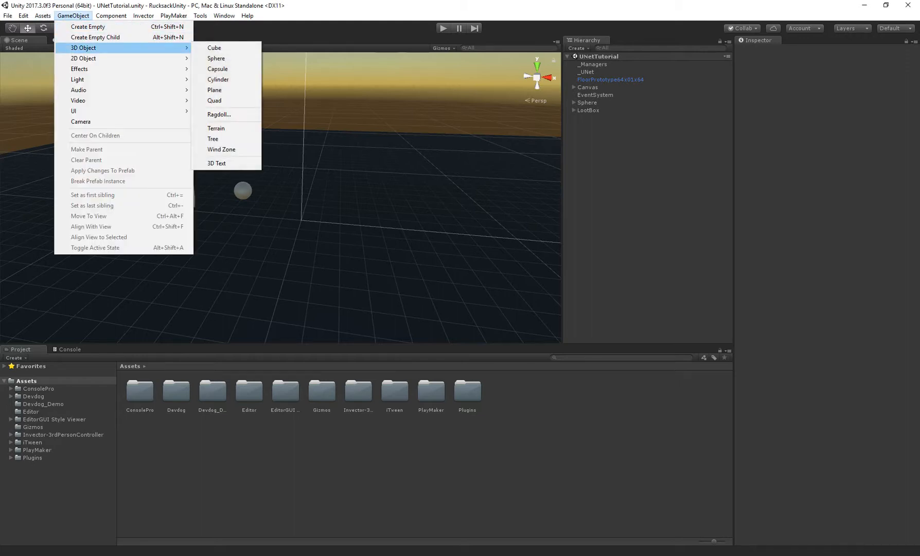
# - Create a Capsule on the floor beside the sphere and give it Item Vendor Creator, Item Vendor Enabler and trigger input scripts
pyautogui.click(216, 69)
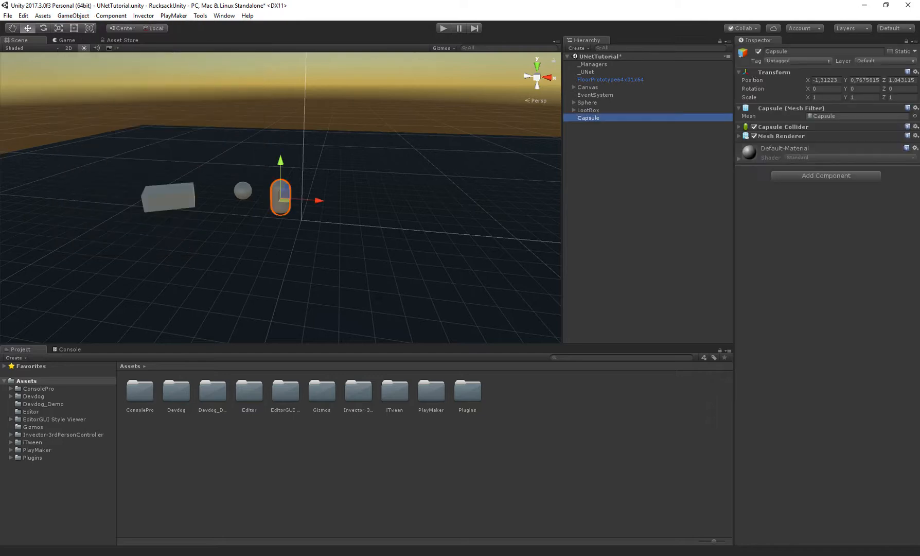
pyautogui.moveTo(279, 197); pyautogui.dragTo(339, 221)
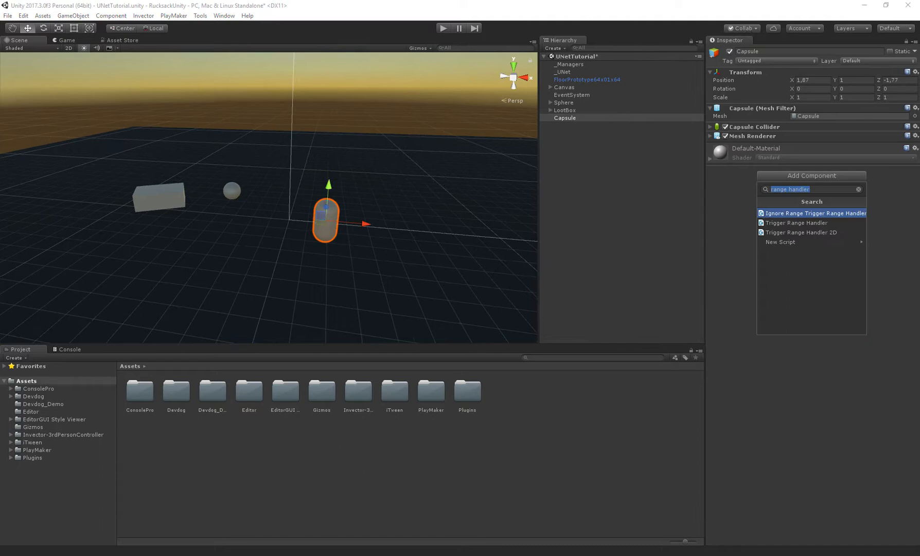
pyautogui.write('vendor')
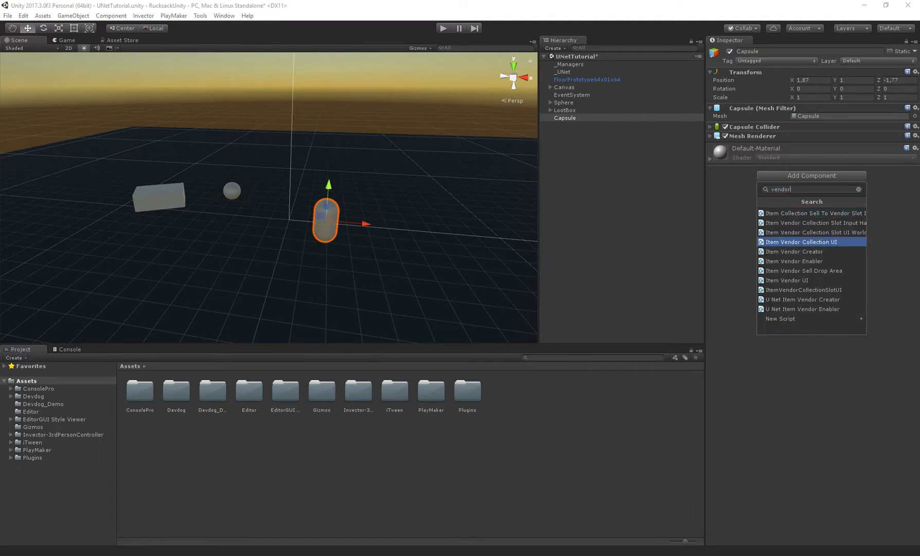
pyautogui.click(793, 251)
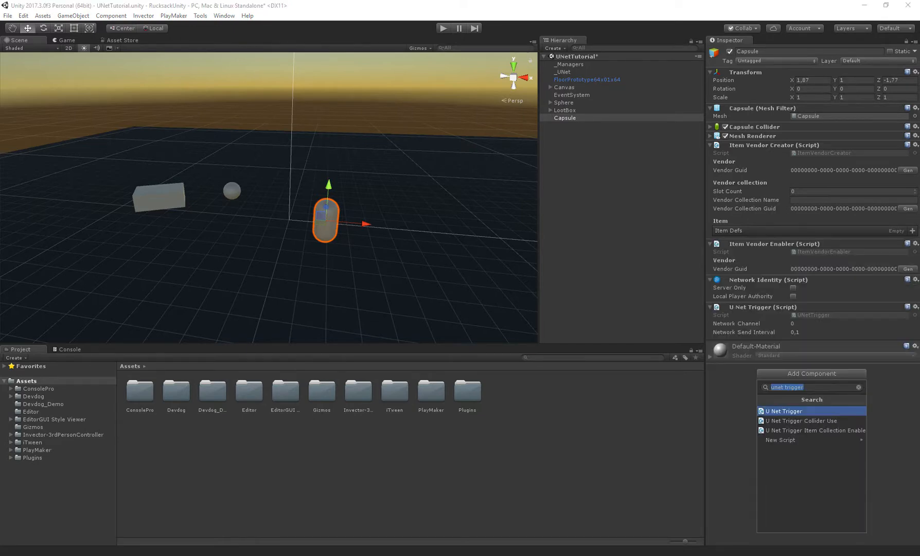
pyautogui.write('trigger input')
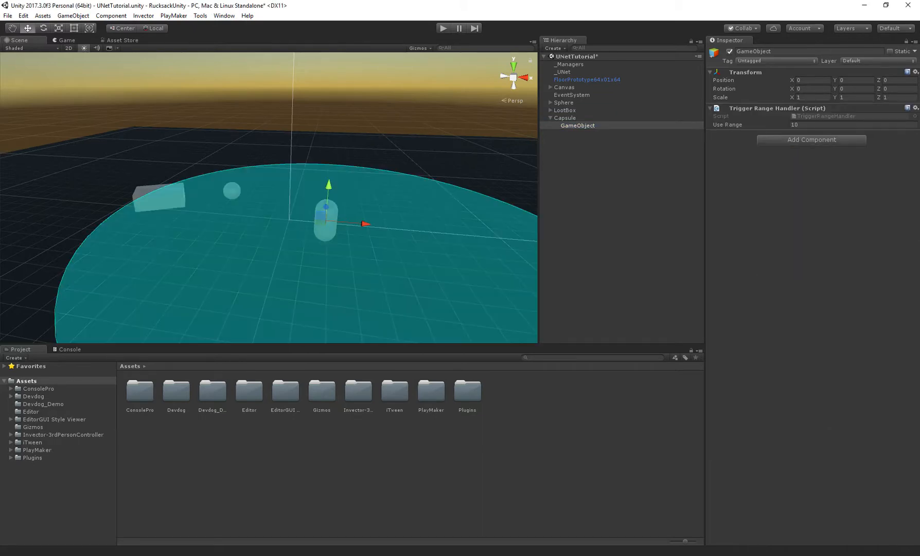
# - Move the Capsule's Network Identity up under Mesh Filter and check the child trigger range GameObject
pyautogui.click(561, 117)
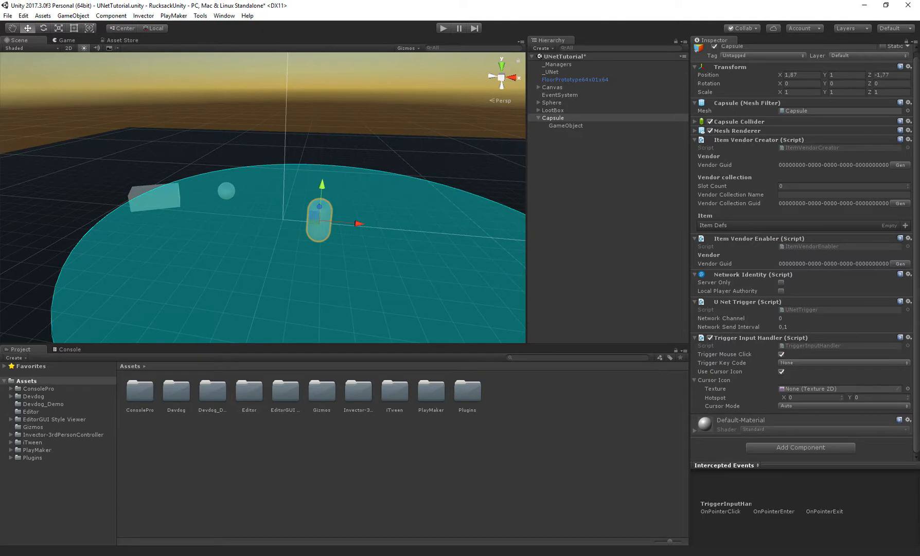
pyautogui.click(796, 282)
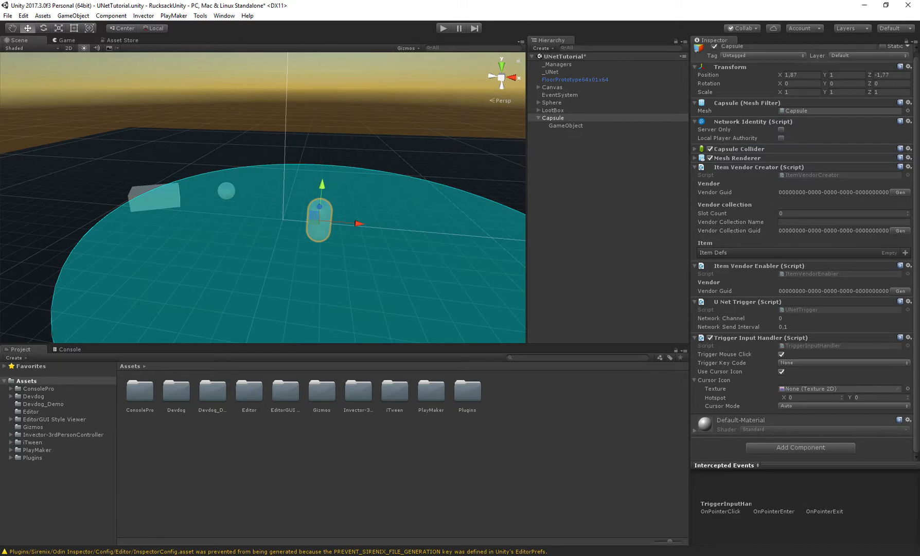
pyautogui.click(565, 124)
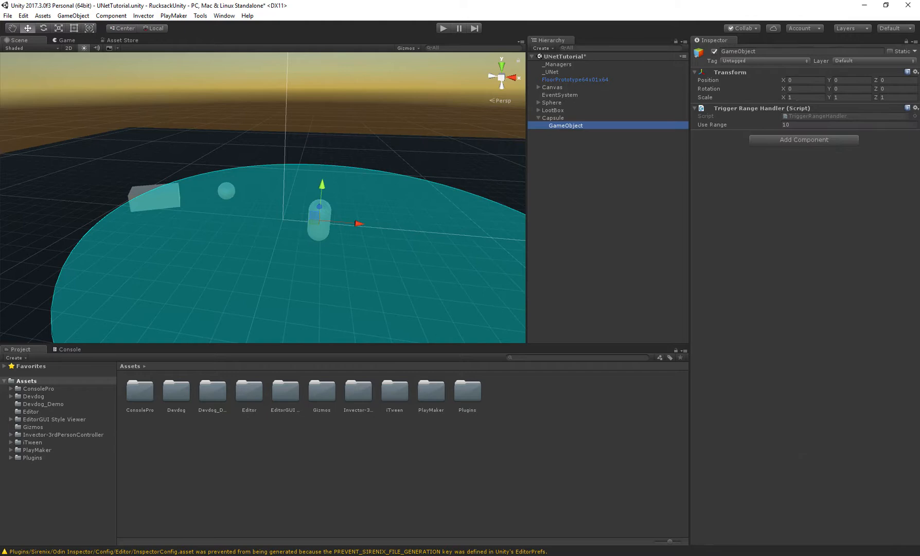
pyautogui.click(553, 117)
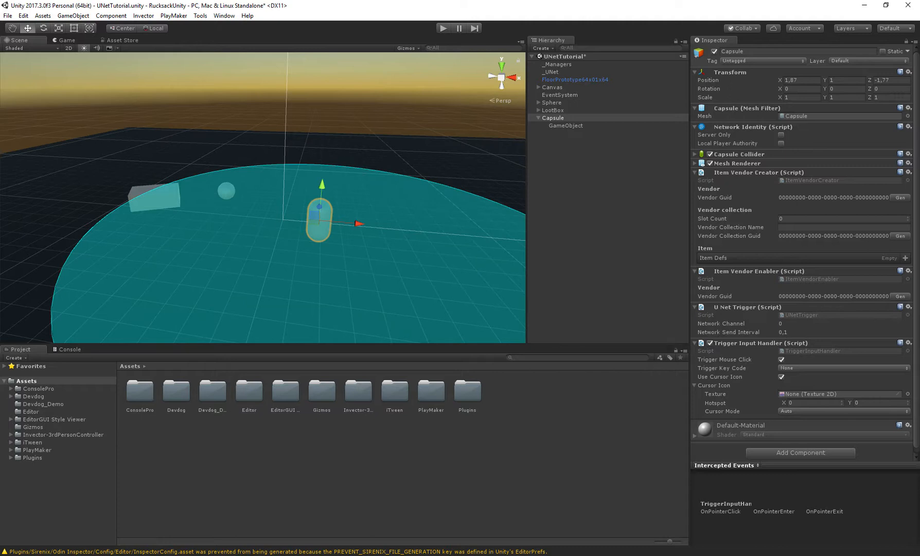
# - Generate a Vendor Guid and paste the same guid into the Item Vendor Enabler
pyautogui.click(899, 197)
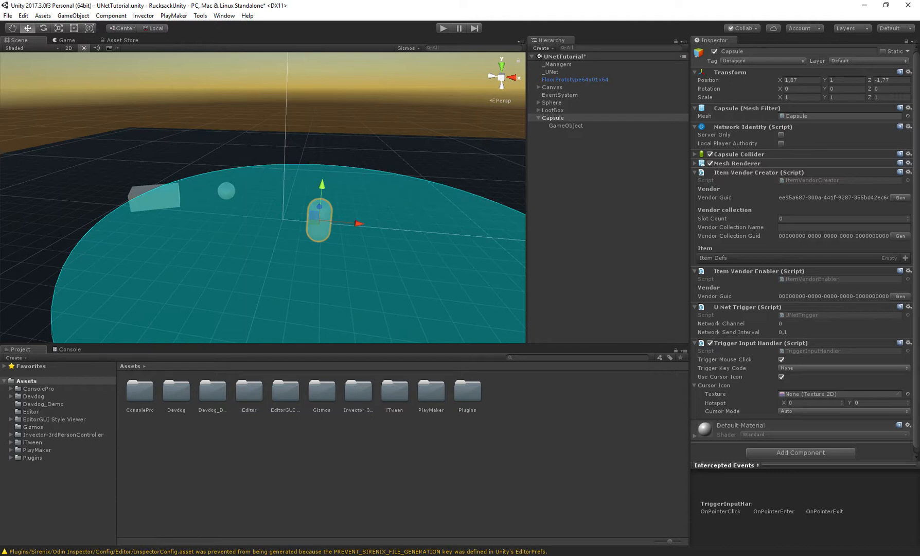
pyautogui.rightClick(827, 198)
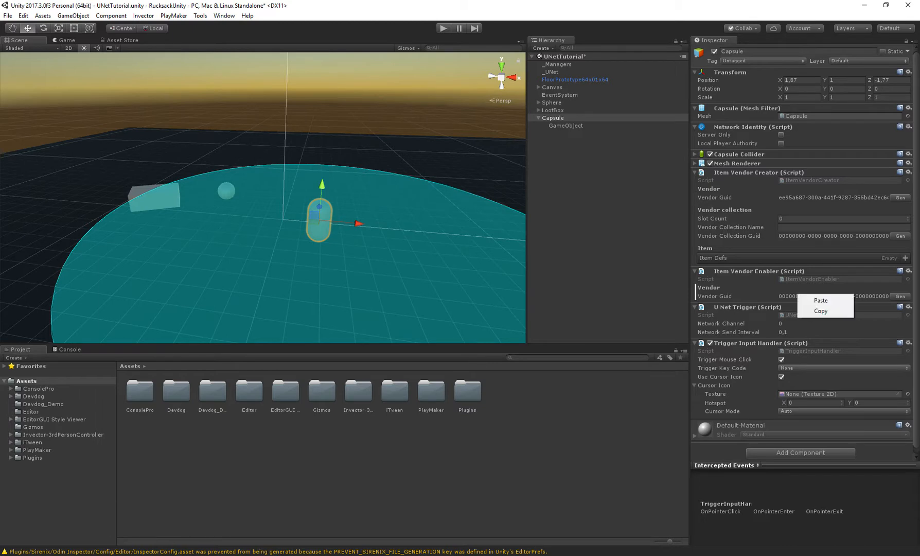
pyautogui.click(820, 299)
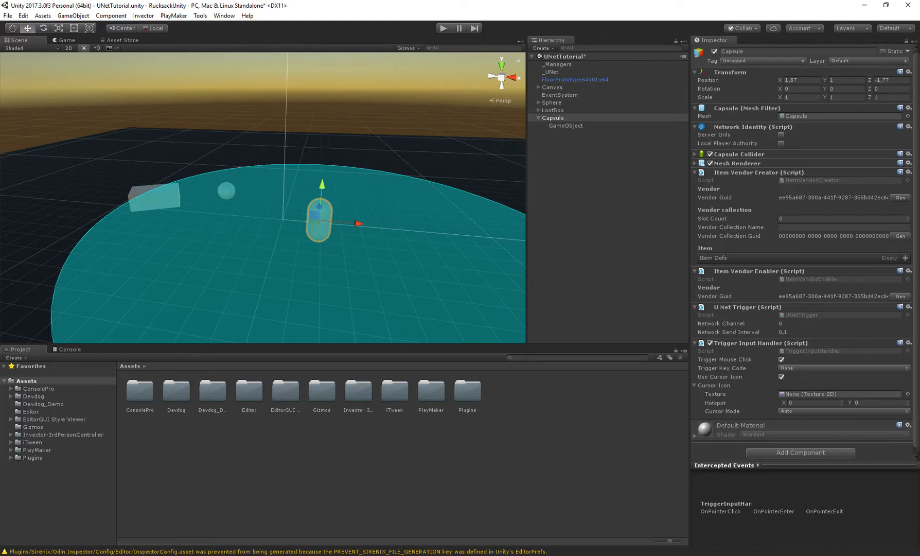
# - Name the vendor collection Vendor with 10 slots, generate its GUID and start choosing its Item Defs
pyautogui.click(842, 218)
pyautogui.write('10')
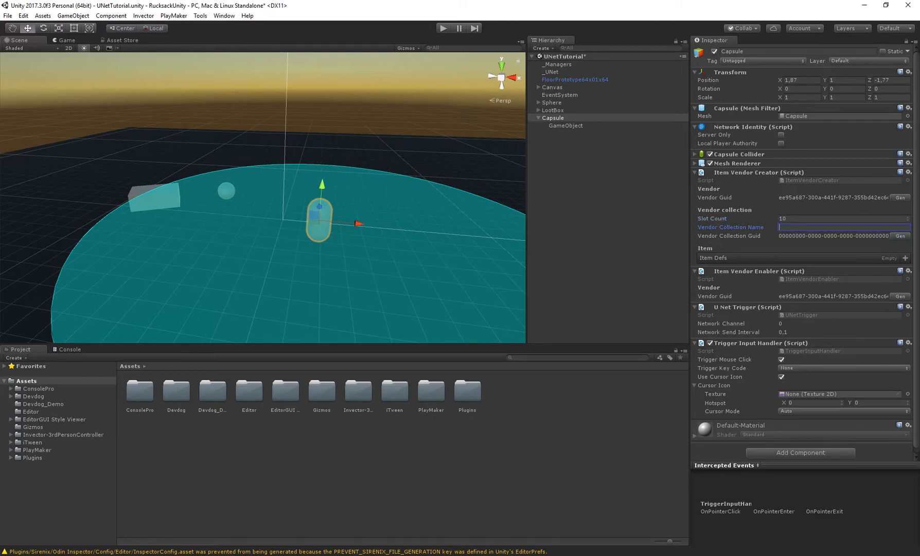
pyautogui.write('Vendor')
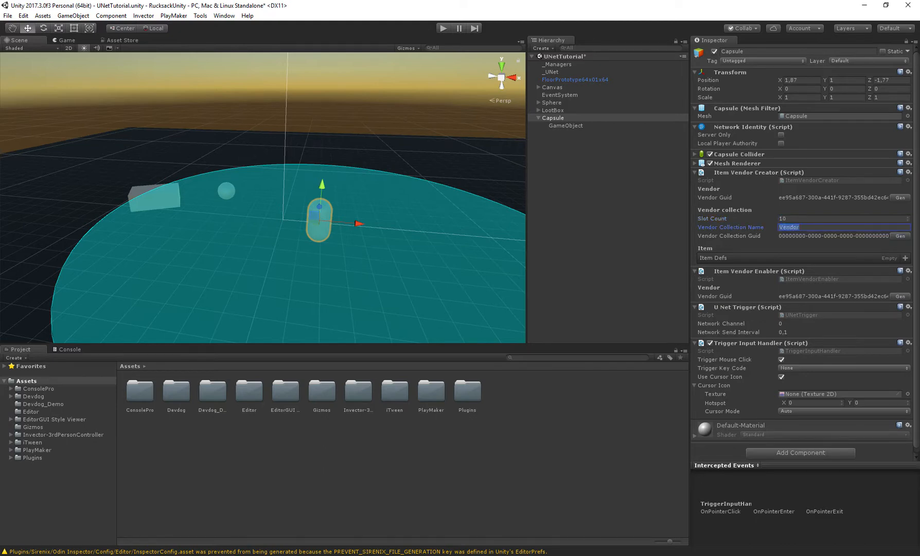
pyautogui.click(902, 235)
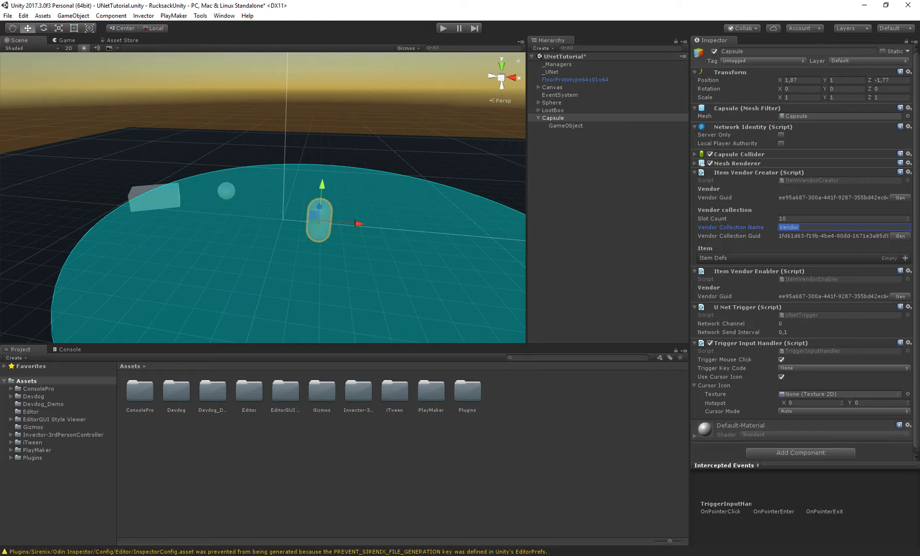
pyautogui.click(905, 257)
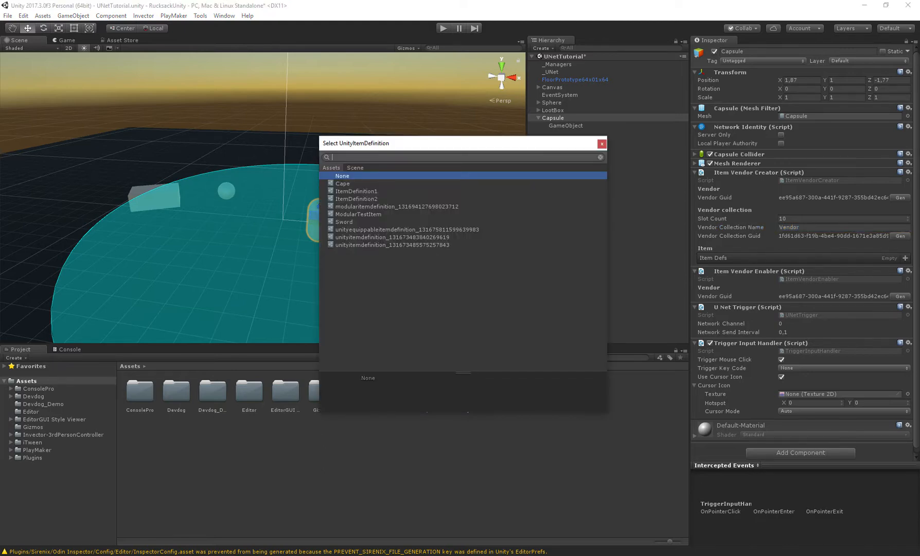
pyautogui.click(356, 191)
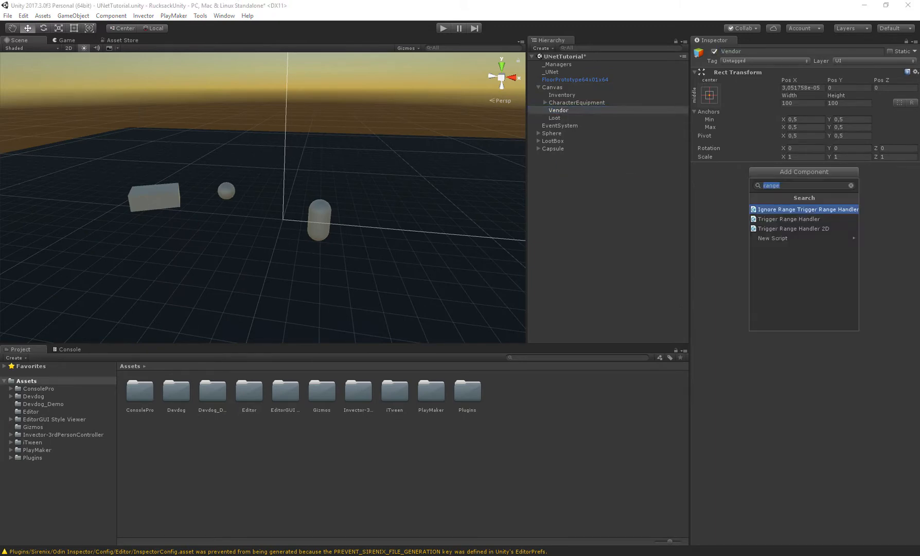
# - Give the Vendor object Item Vendor UI and Item Vendor Collection UI, window name Vendor and the vendor slot prefab
pyautogui.write('vendorUI')
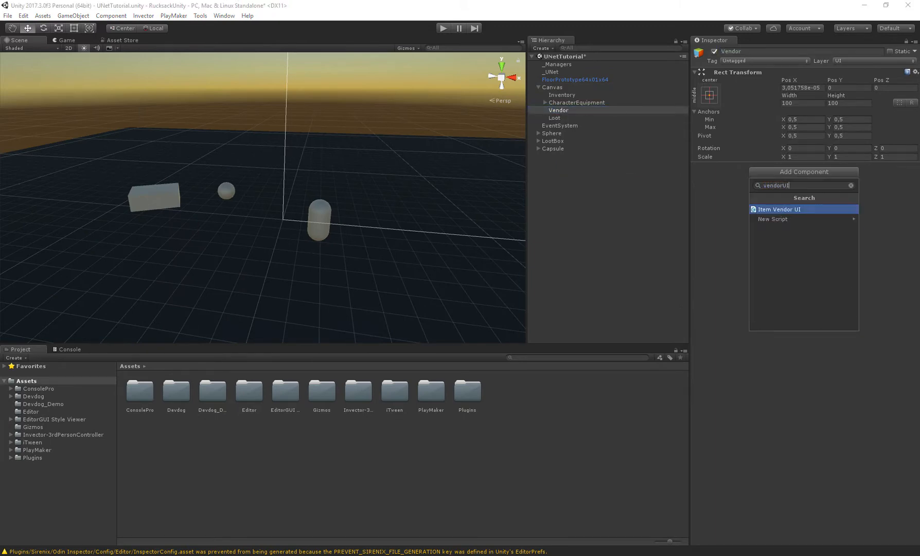
pyautogui.click(778, 209)
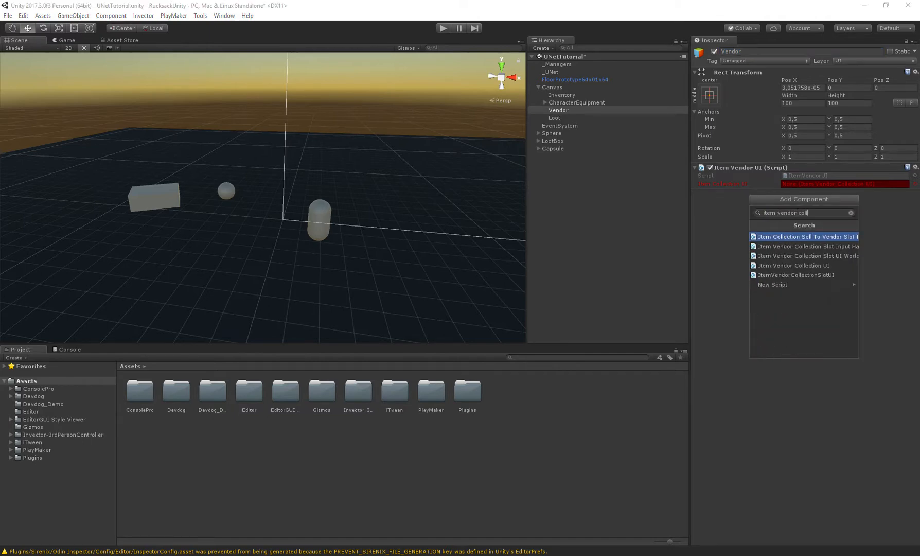
pyautogui.click(794, 266)
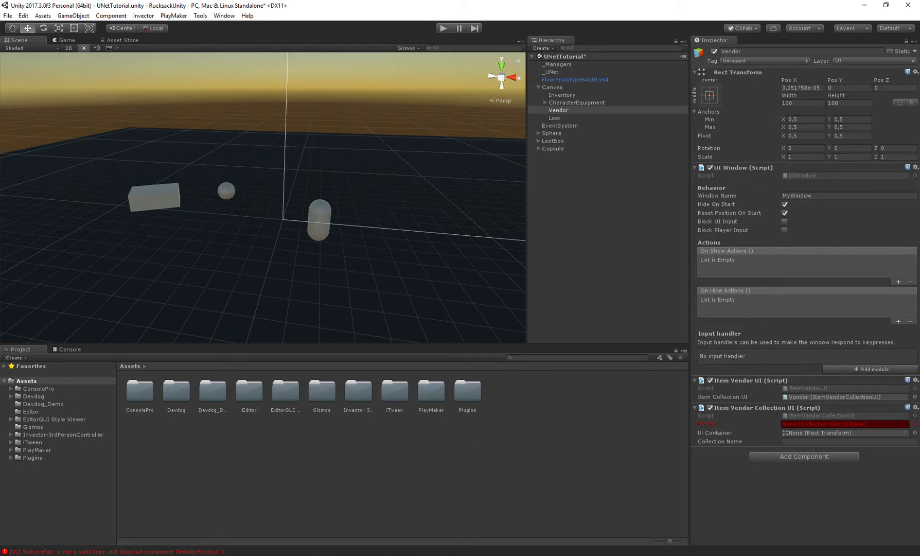
pyautogui.write('Vendor')
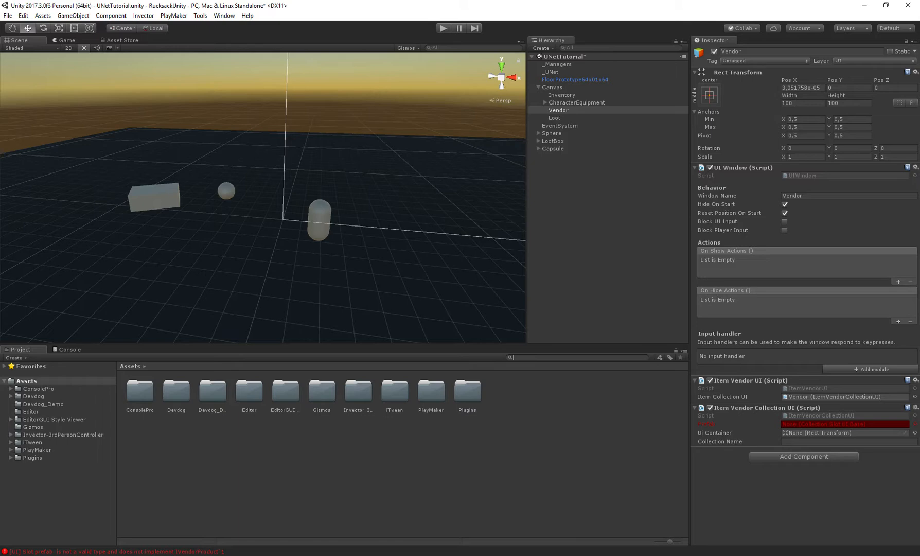
pyautogui.write('vendor')
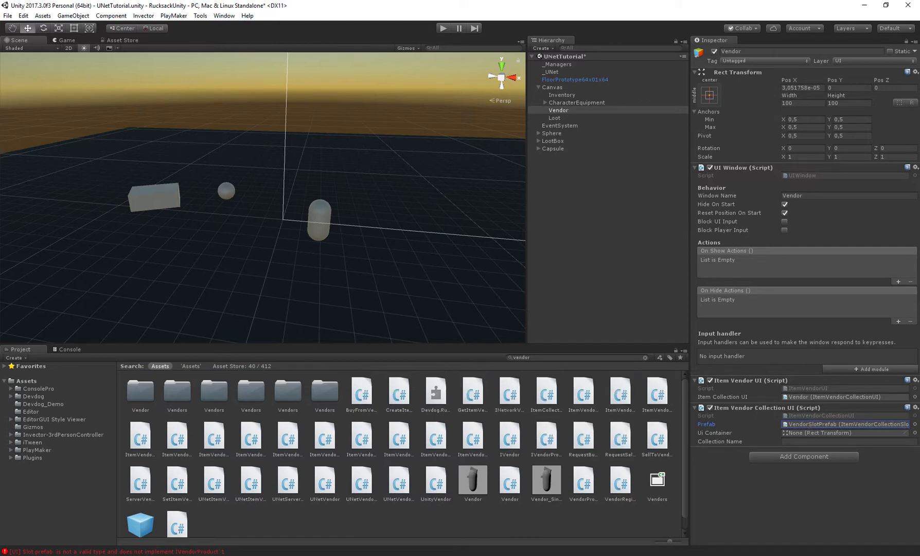
# - Create an empty child Container under Vendor that stretches to fill it and carries a Grid Layout Group
pyautogui.rightClick(558, 110)
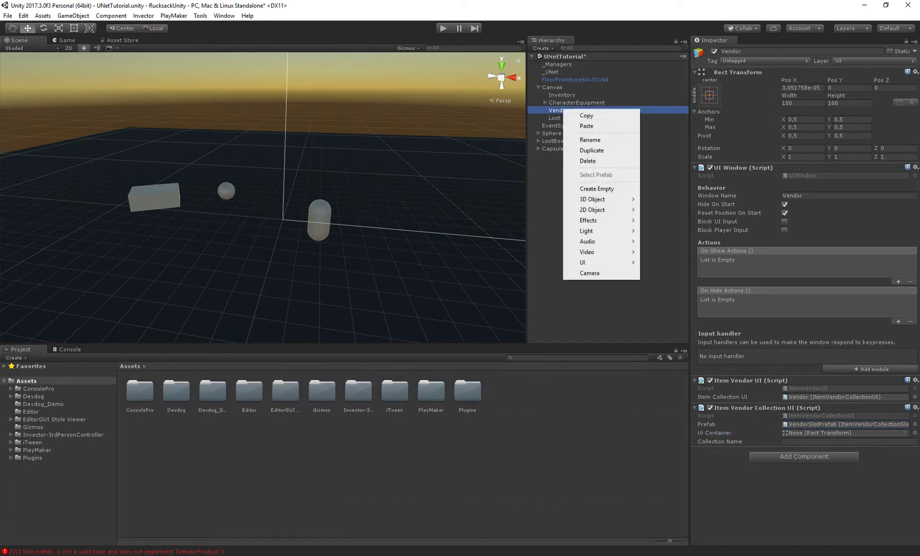
pyautogui.click(596, 188)
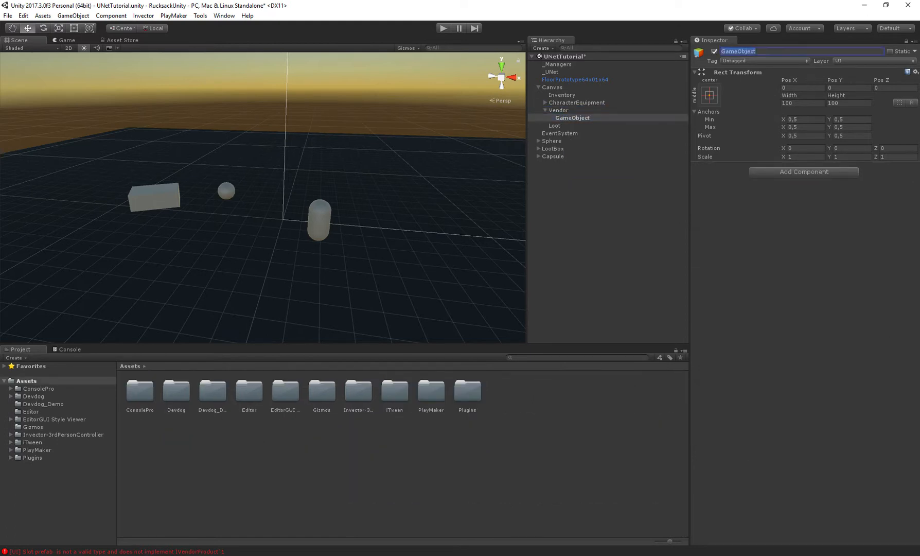
pyautogui.click(708, 94)
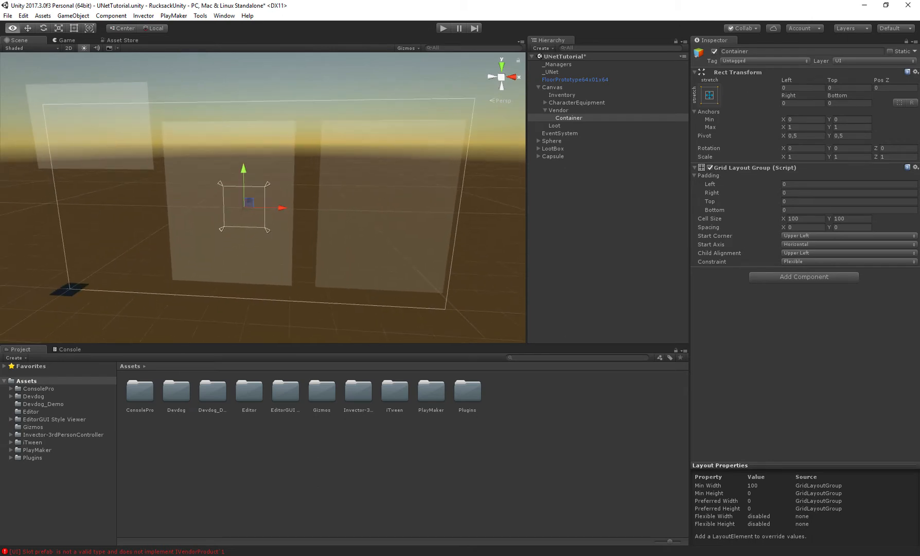
pyautogui.click(558, 110)
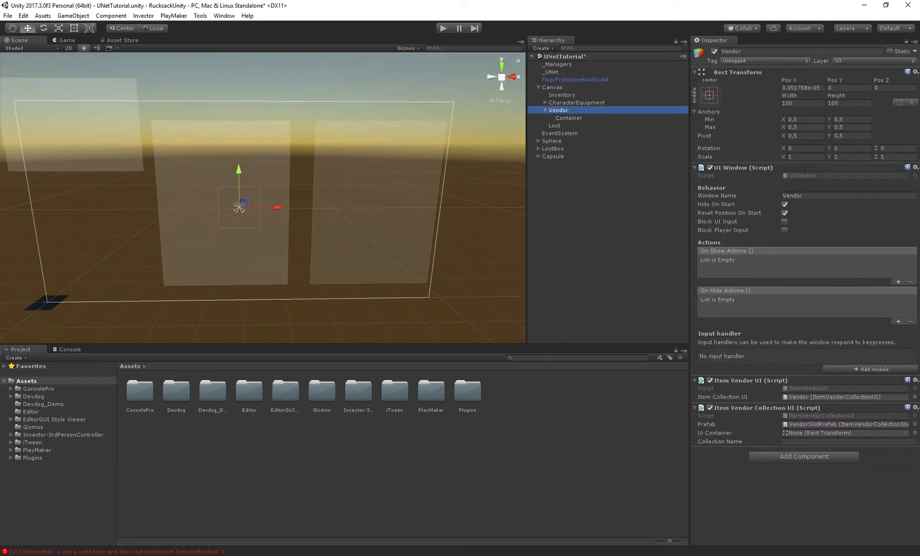
# - Size the Vendor panel 300×400 on the left and give it a translucent white Image background
pyautogui.click(801, 103)
pyautogui.write('300')
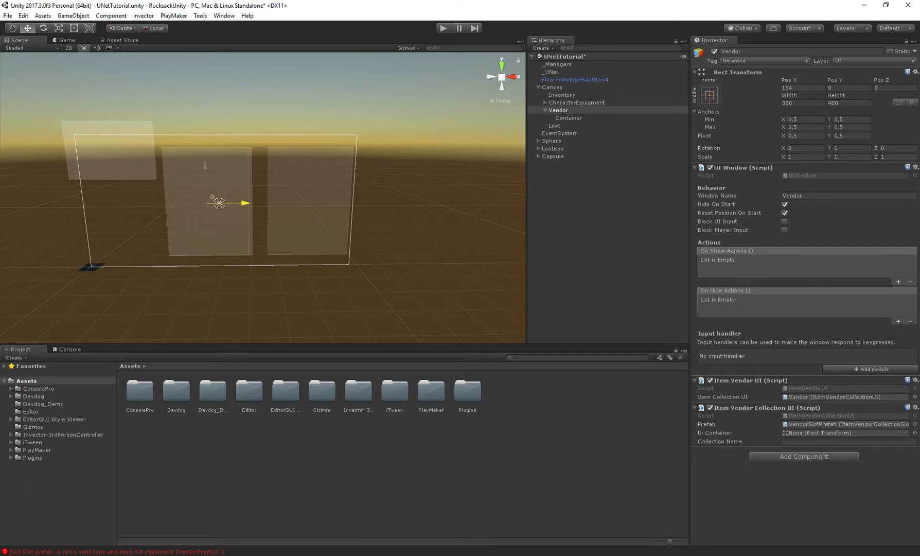
pyautogui.moveTo(219, 202); pyautogui.dragTo(134, 231)
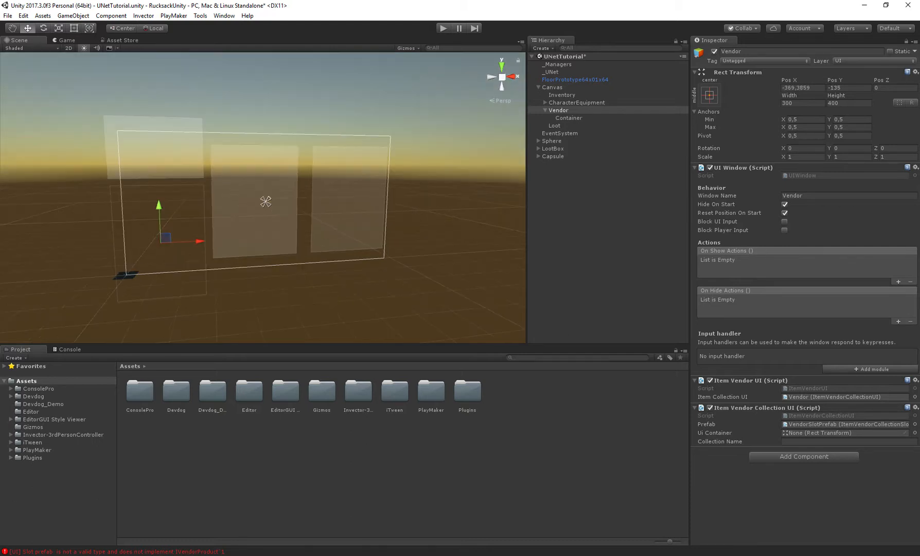
pyautogui.click(559, 110)
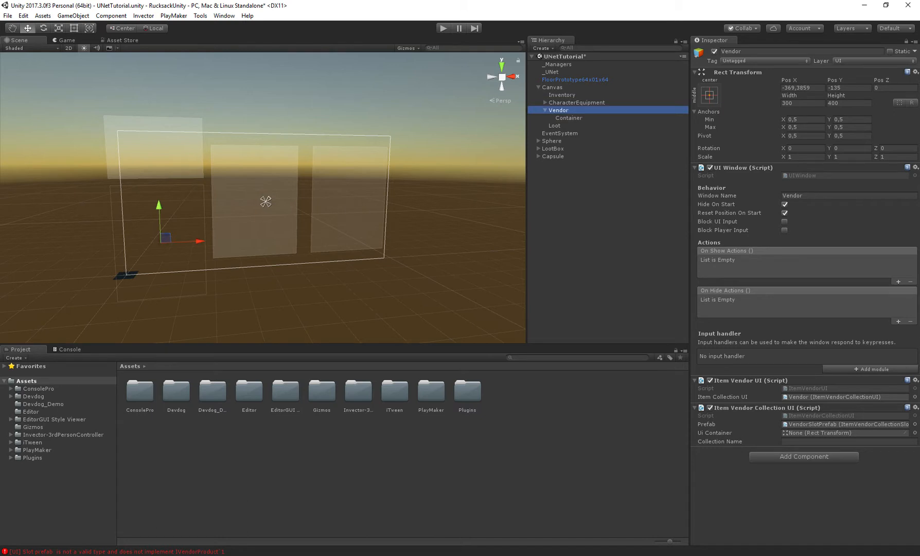
pyautogui.write('image')
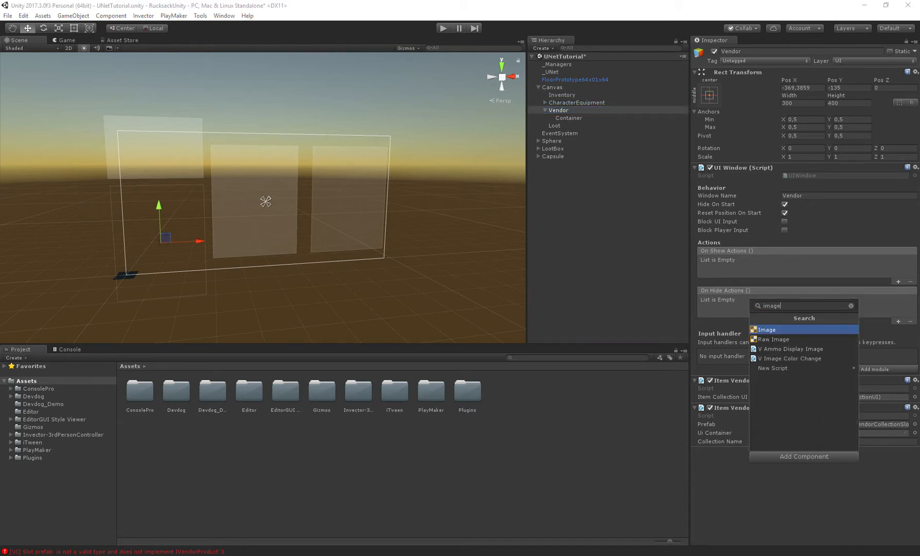
pyautogui.click(766, 329)
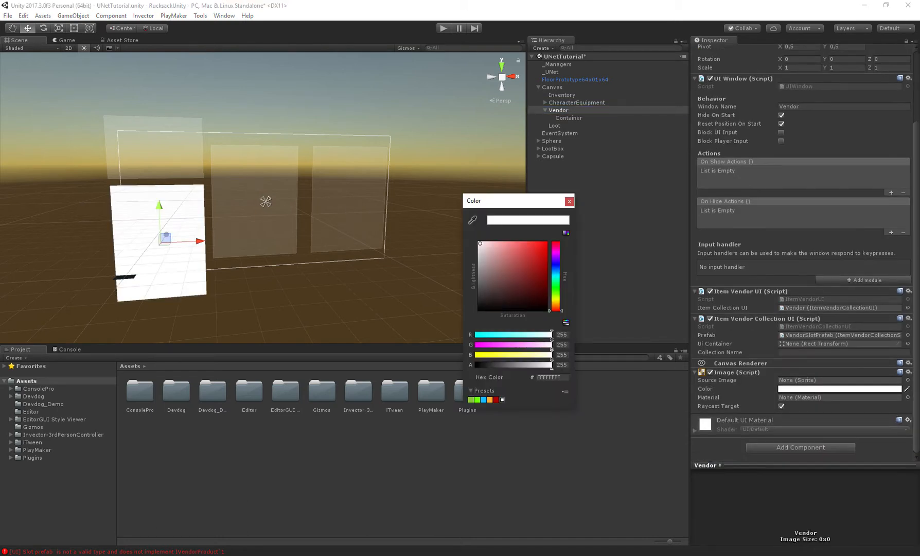
pyautogui.click(567, 201)
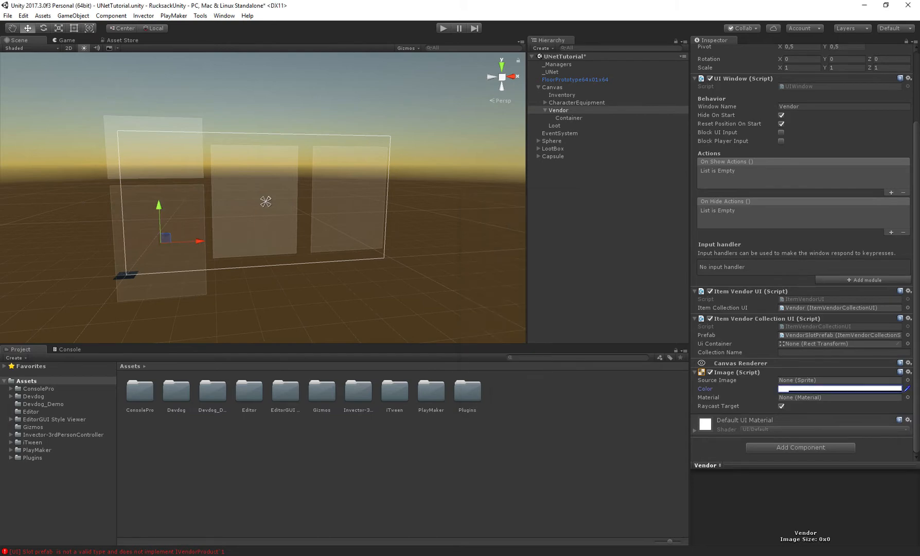
# - Assign Container as the slot holder with collection name Vendor matching the Capsule, then start a test run
pyautogui.click(558, 110)
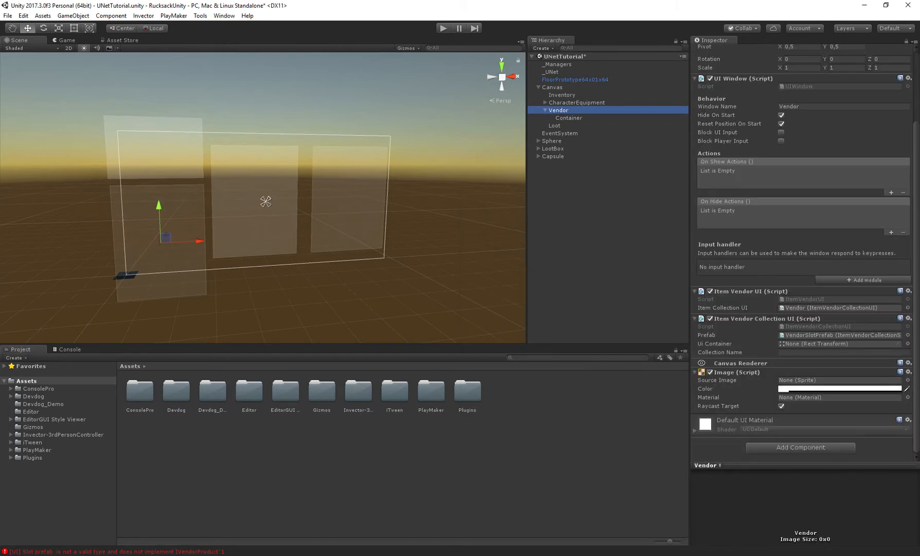
pyautogui.click(839, 344)
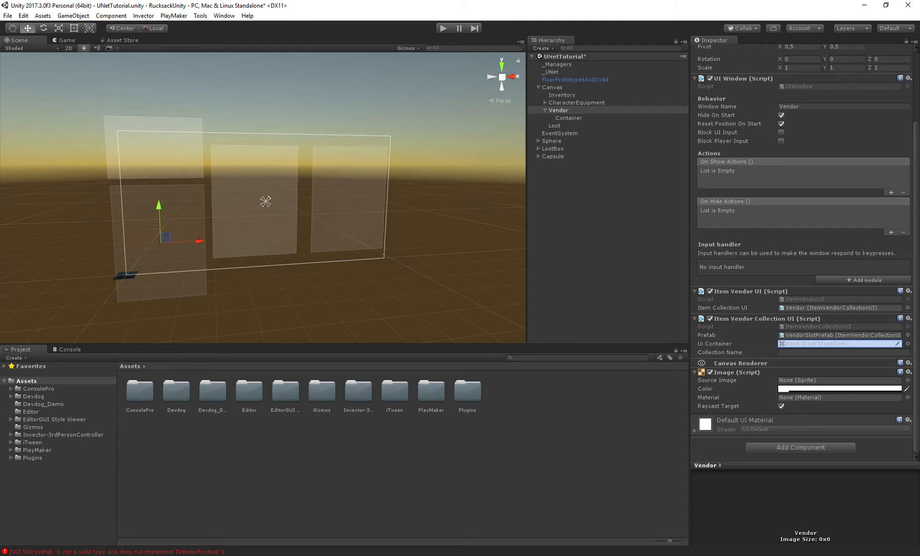
pyautogui.write('Vendor')
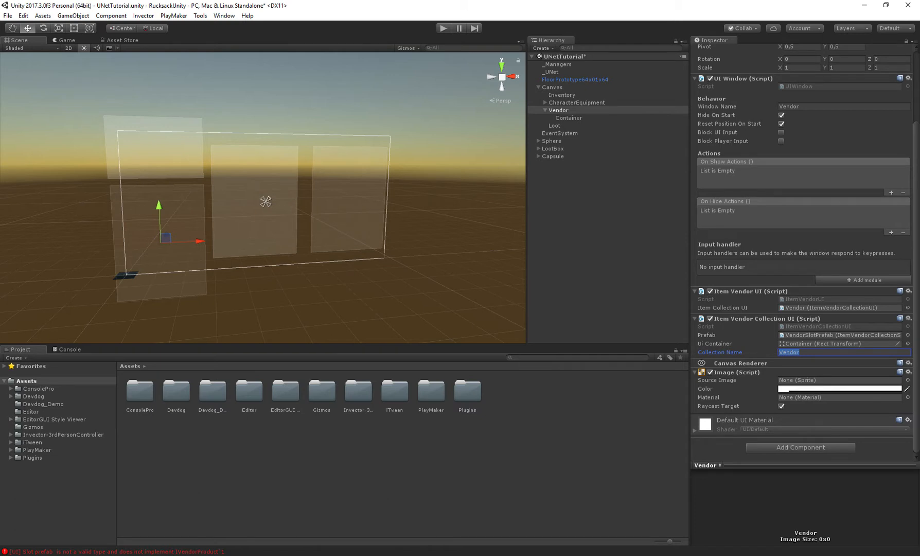
pyautogui.click(553, 157)
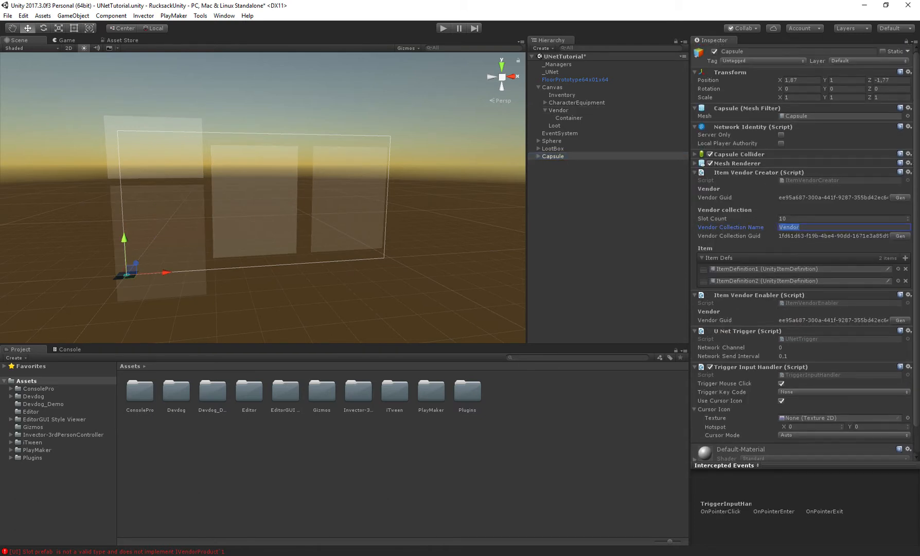
pyautogui.click(841, 218)
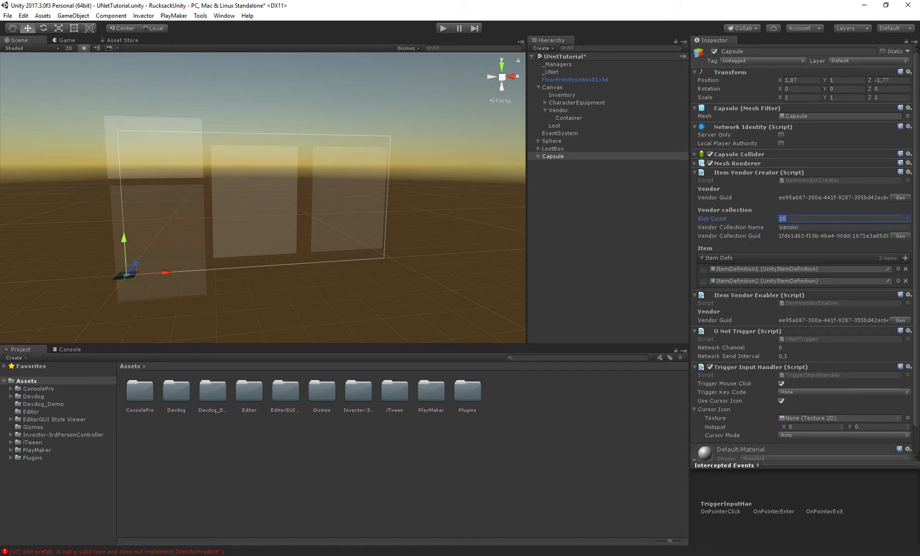
pyautogui.click(558, 110)
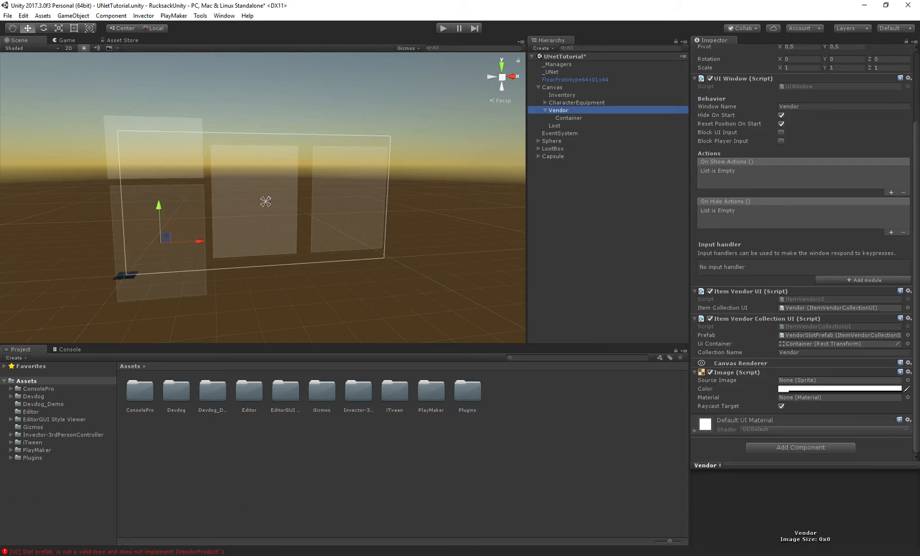
pyautogui.click(841, 352)
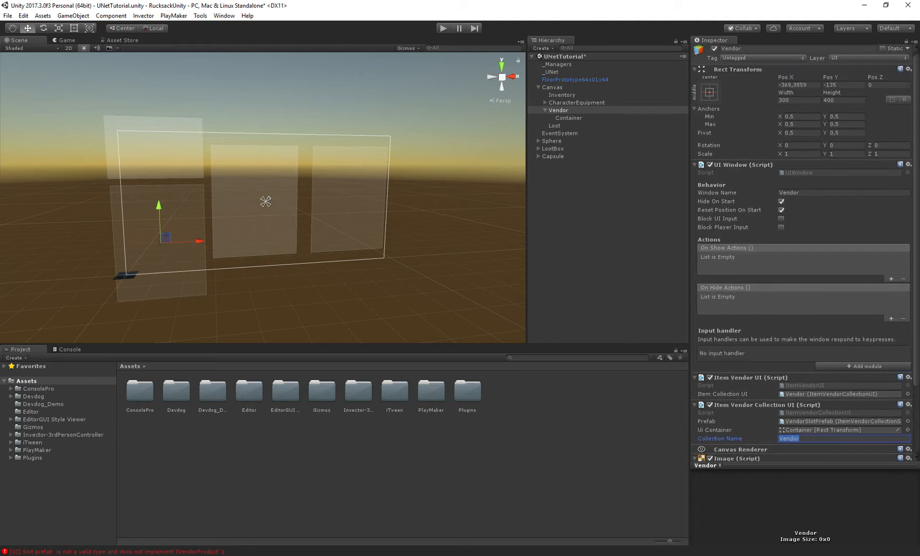
pyautogui.scroll(-3)
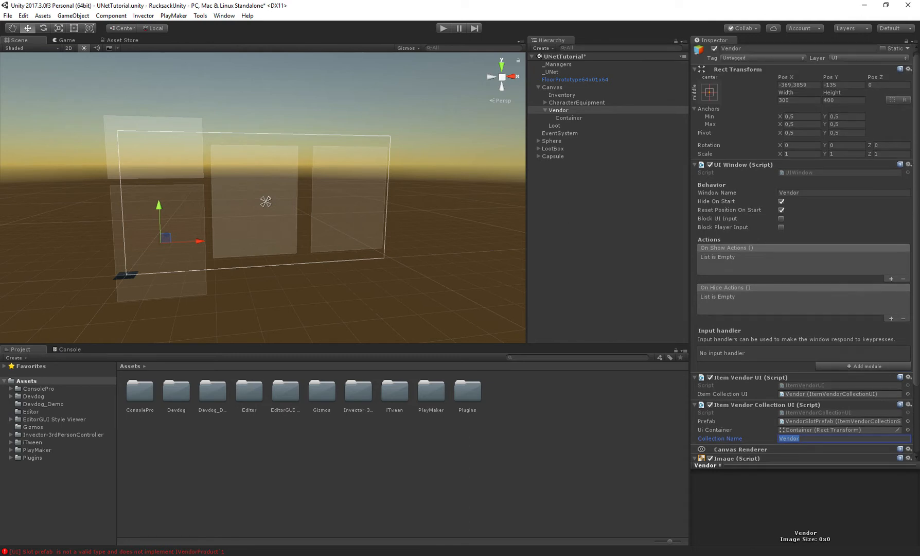
pyautogui.click(442, 28)
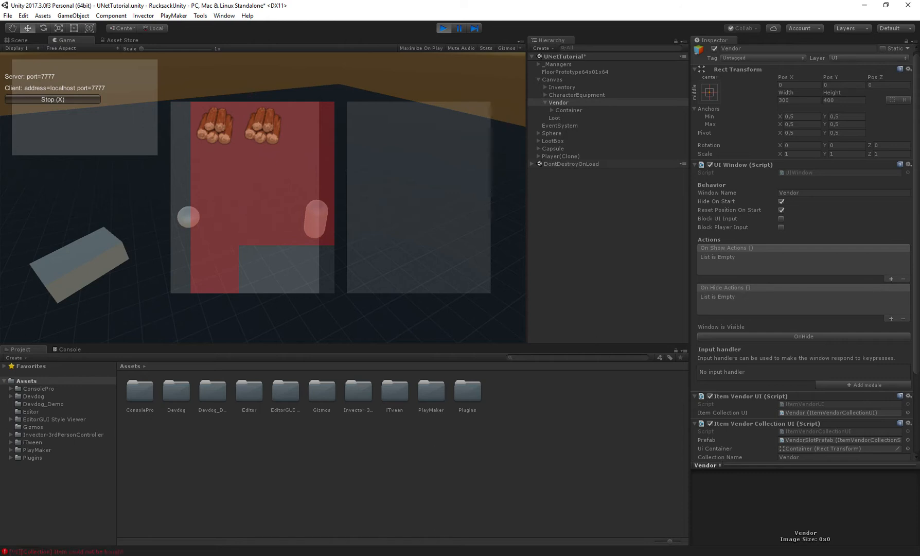
pyautogui.click(70, 349)
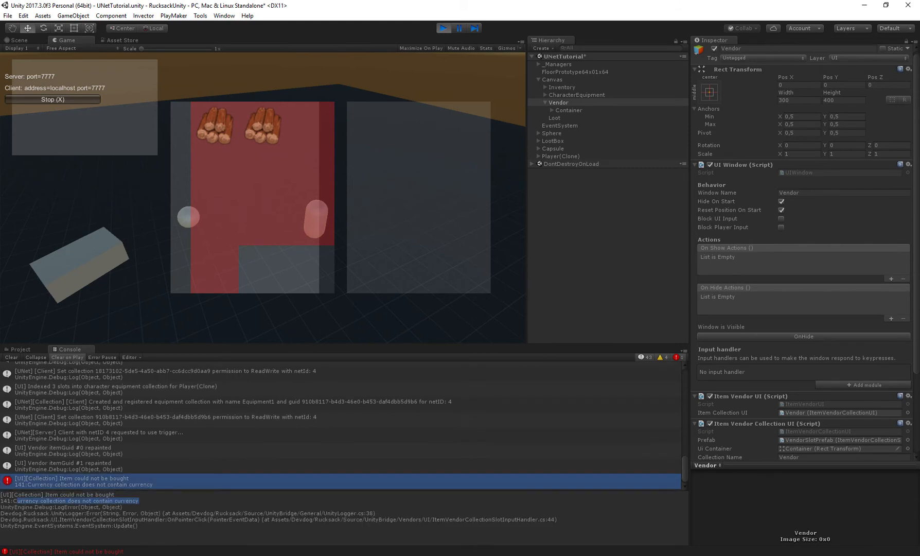
pyautogui.click(20, 349)
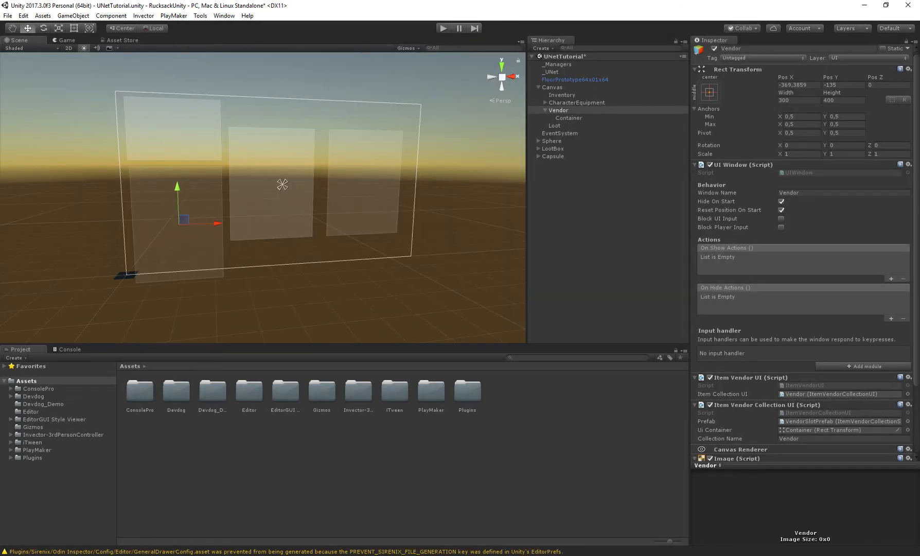
pyautogui.click(568, 118)
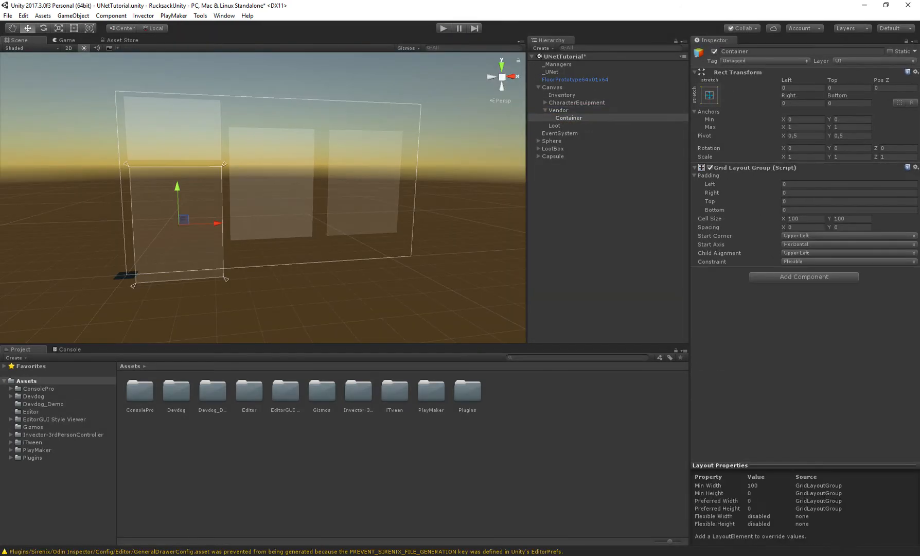
pyautogui.click(559, 110)
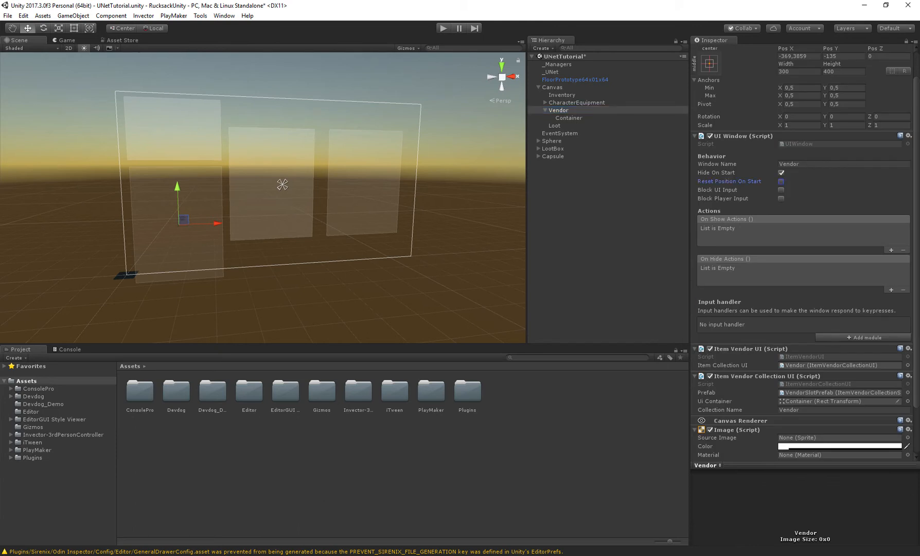
pyautogui.click(539, 110)
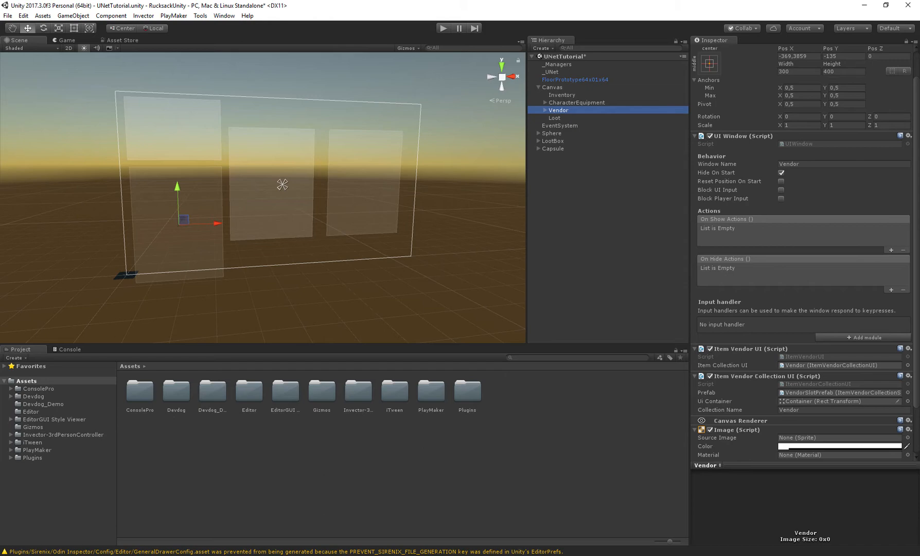
pyautogui.click(550, 72)
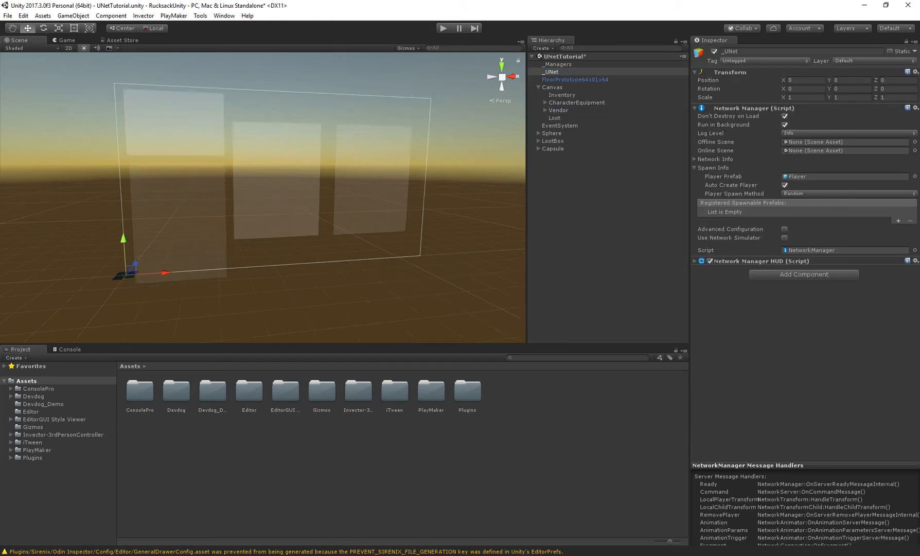
pyautogui.click(550, 132)
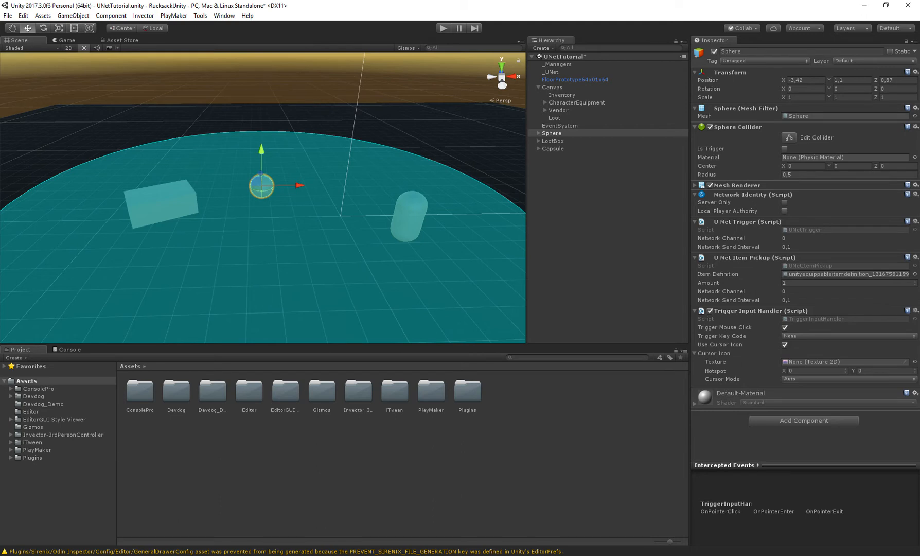
pyautogui.moveTo(260, 185); pyautogui.dragTo(230, 185)
pyautogui.write('u')
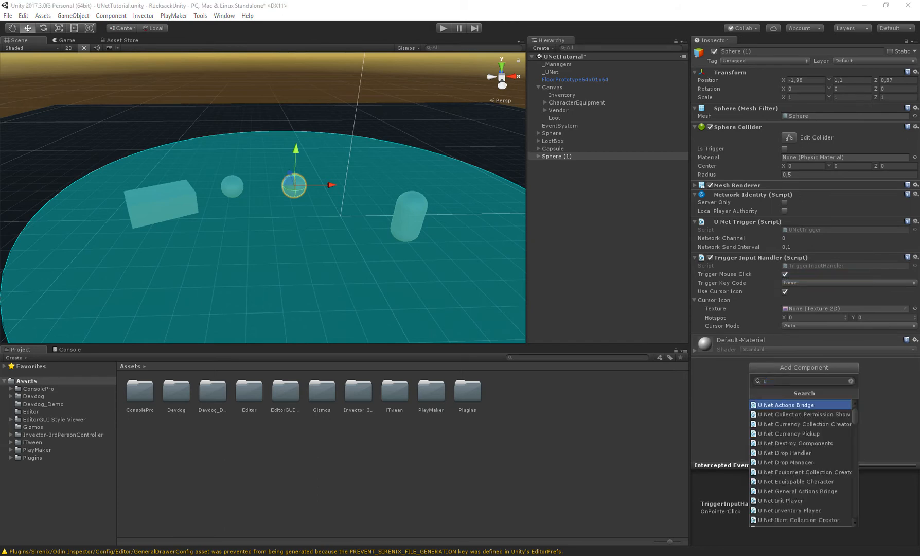
# - Make the second sphere a UNet Currency Pickup giving 100 Gold, then move to the Canvas for a currency UI
pyautogui.click(788, 433)
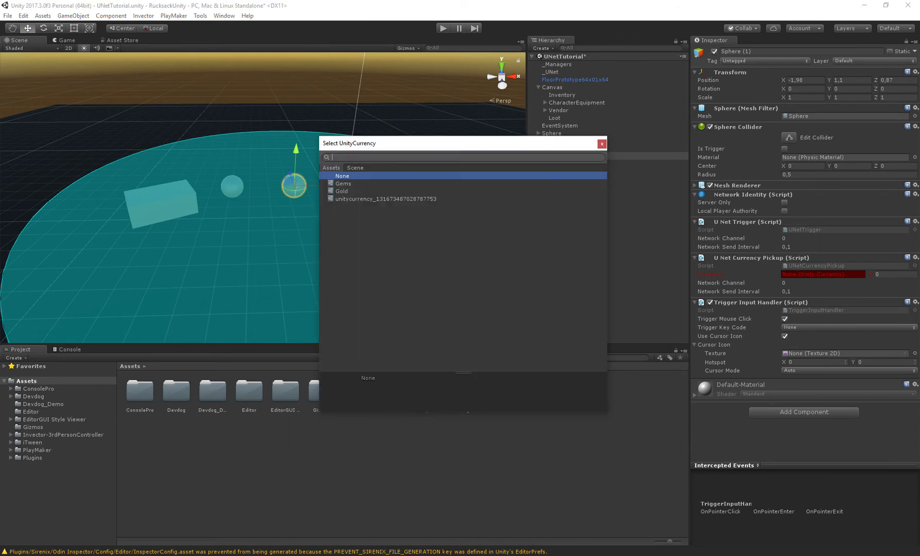
pyautogui.click(341, 190)
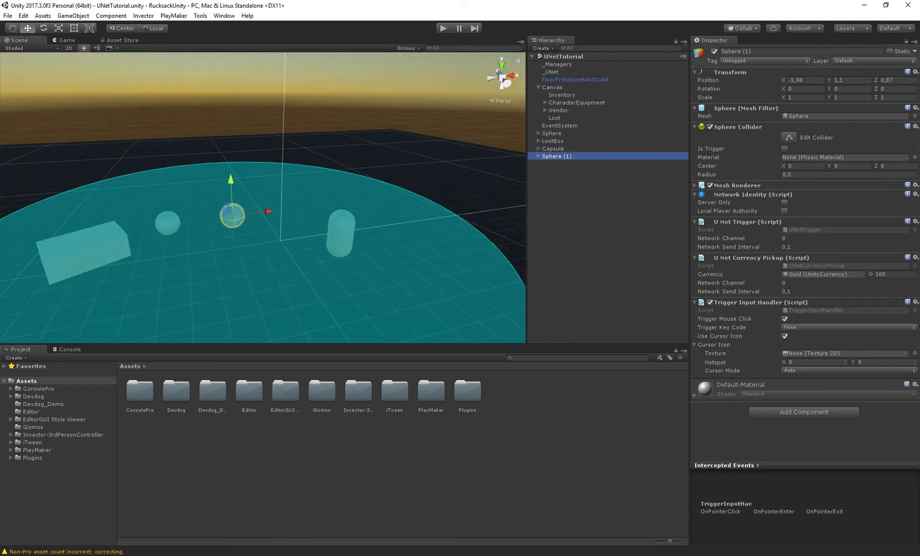
pyautogui.click(560, 95)
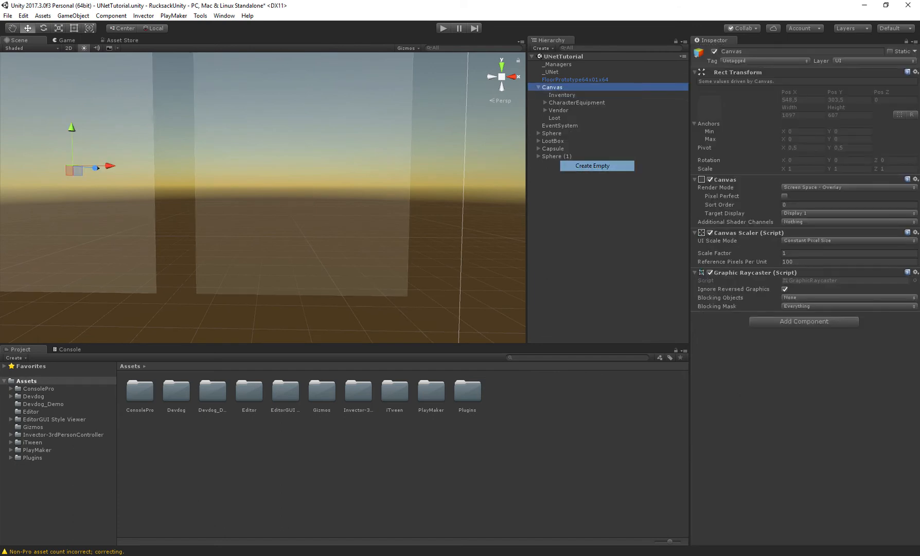
pyautogui.write('currency coll')
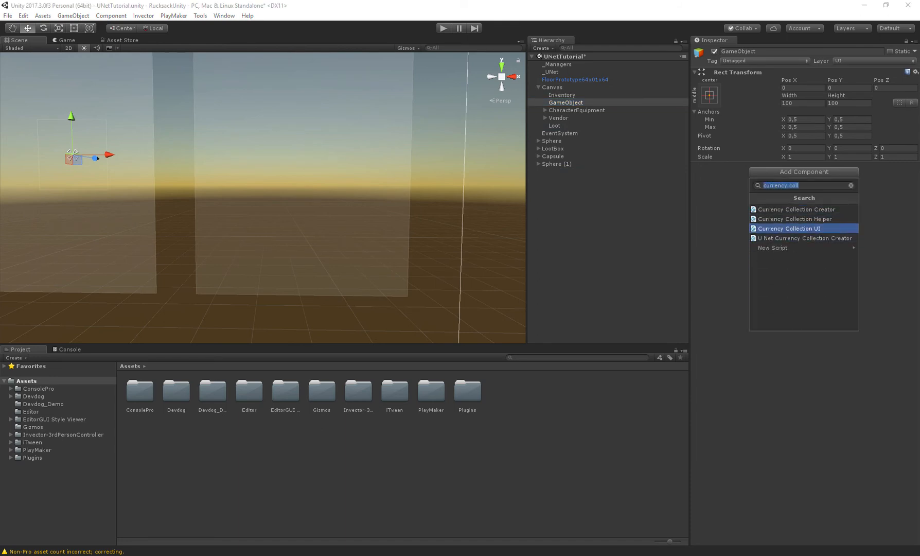
# - Add a Currency Collection UI to the new Canvas object with collection name InventoryCurrencies
pyautogui.click(788, 227)
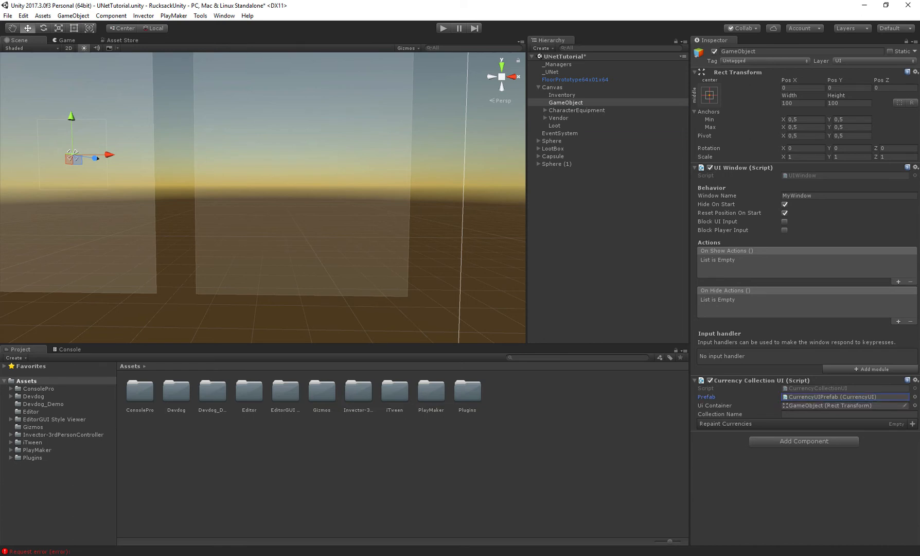
pyautogui.write('Invent')
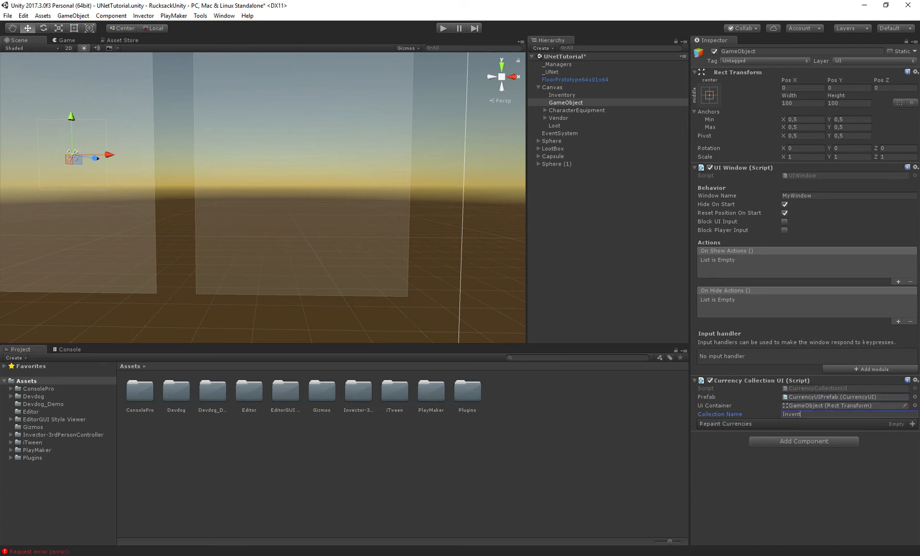
pyautogui.write('InventoryCurrencies')
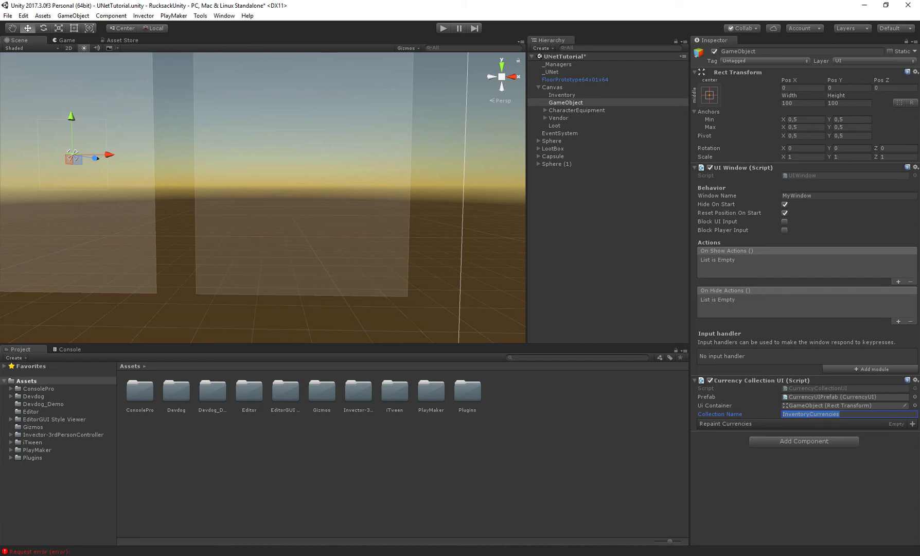
# - Give the Player prefab a UNet Currency Collection Creator component
pyautogui.click(551, 72)
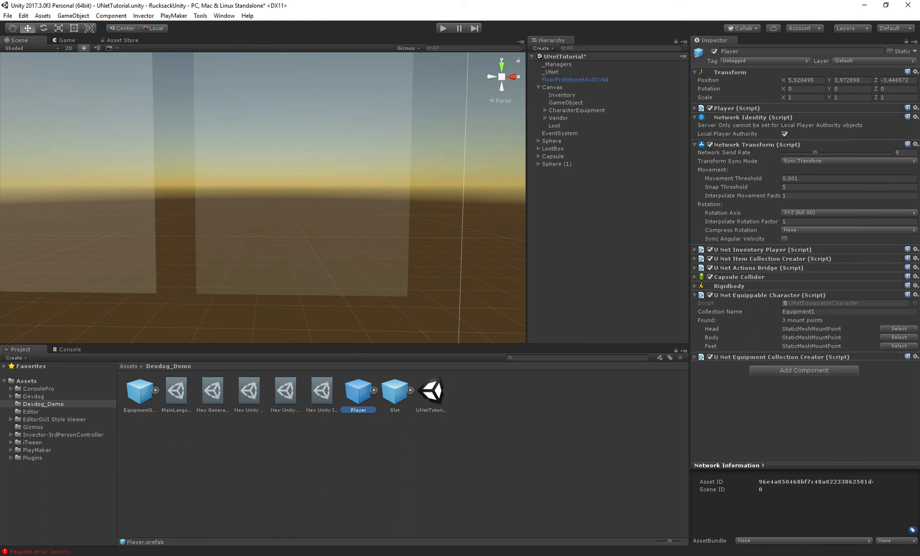
pyautogui.write('currency coll')
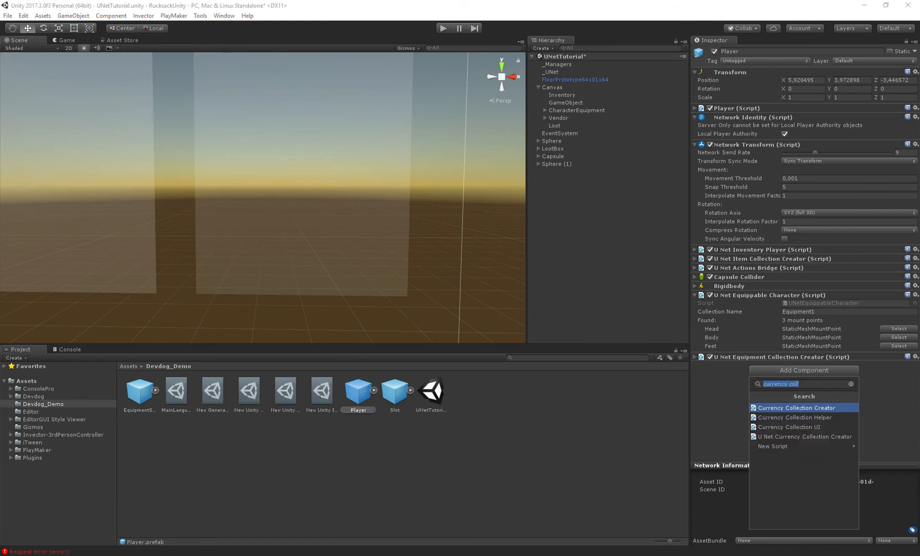
pyautogui.write('unet')
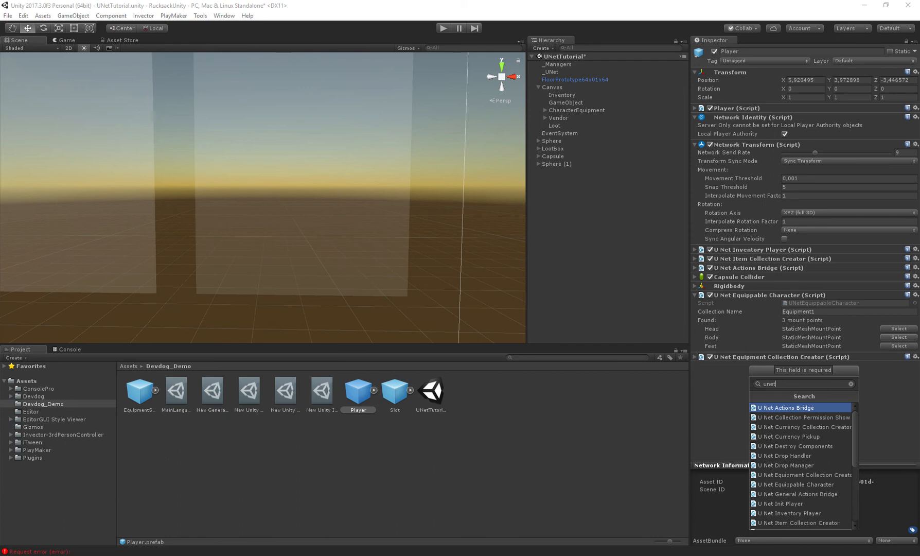
pyautogui.click(799, 427)
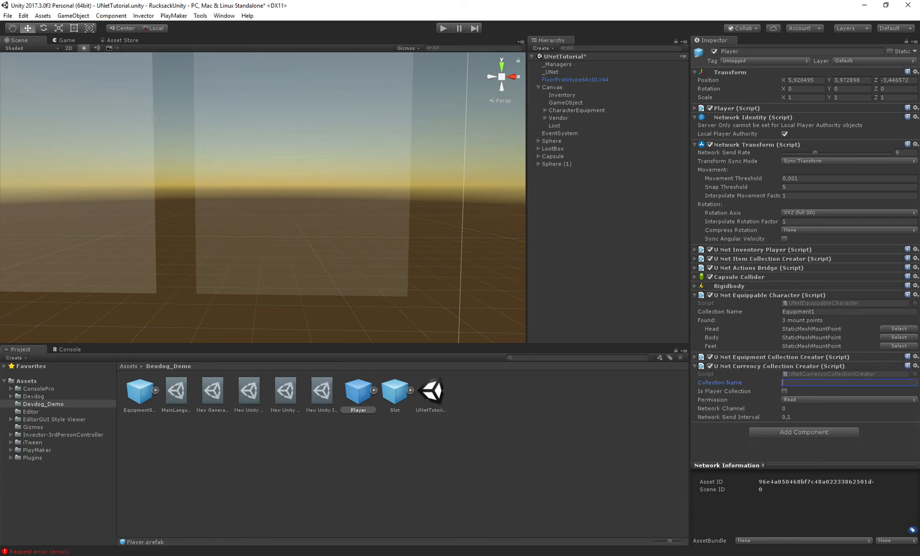
# - Name it InventoryCurrencies, mark it as the player's collection with Read Write permission
pyautogui.write('Inventory')
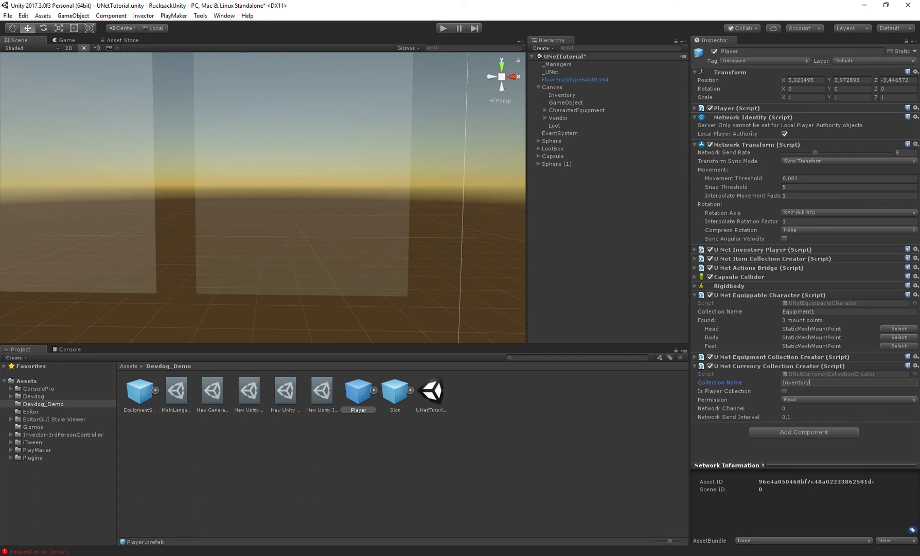
pyautogui.write('Currencies')
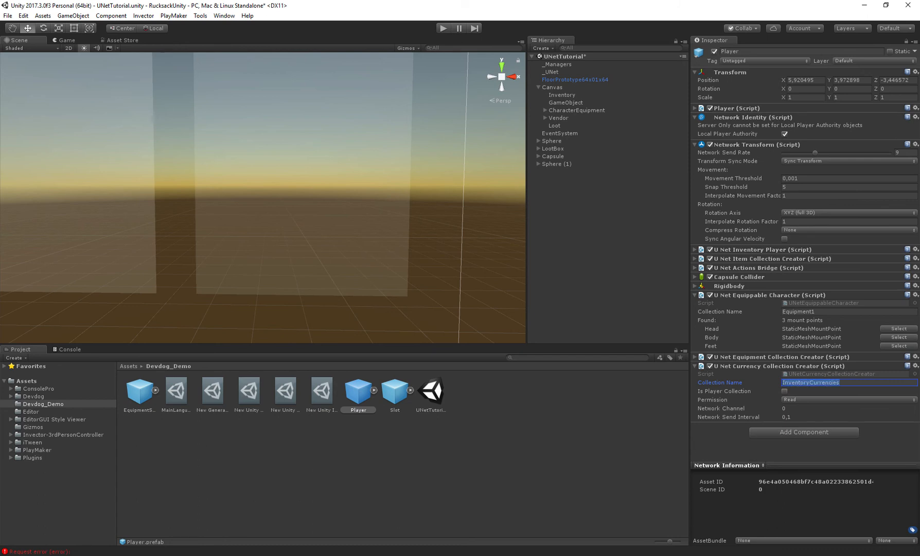
pyautogui.click(847, 400)
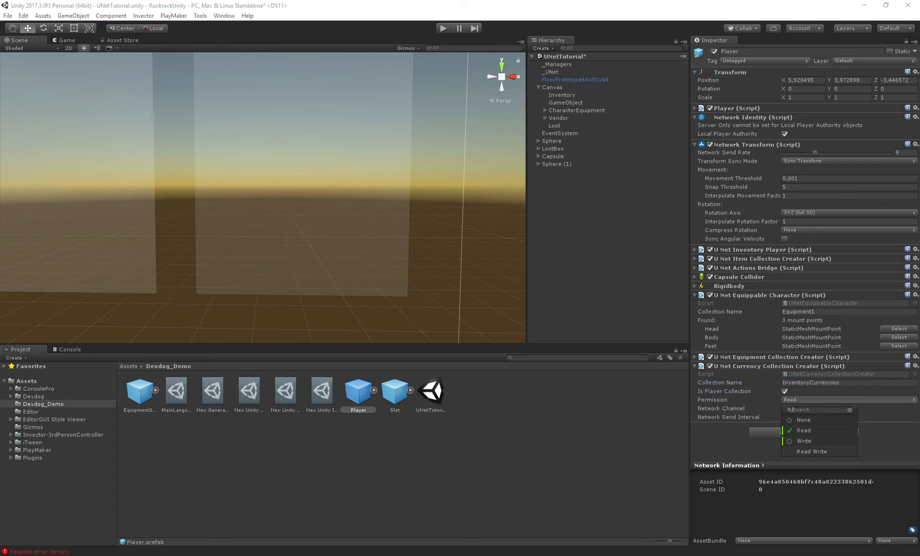
pyautogui.click(812, 451)
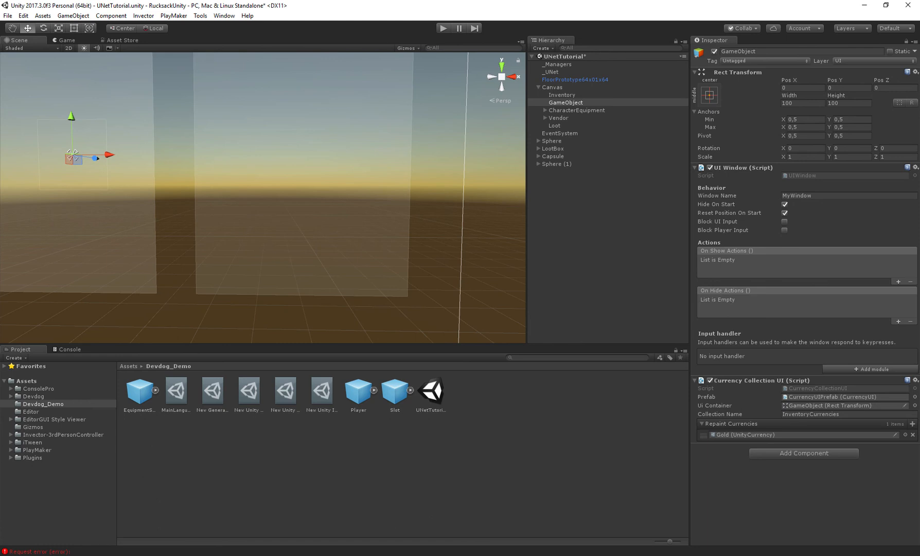
# - Give the Currencies UI object a Horizontal Layout Group so coin entries line up in a row
pyautogui.write('unet curre')
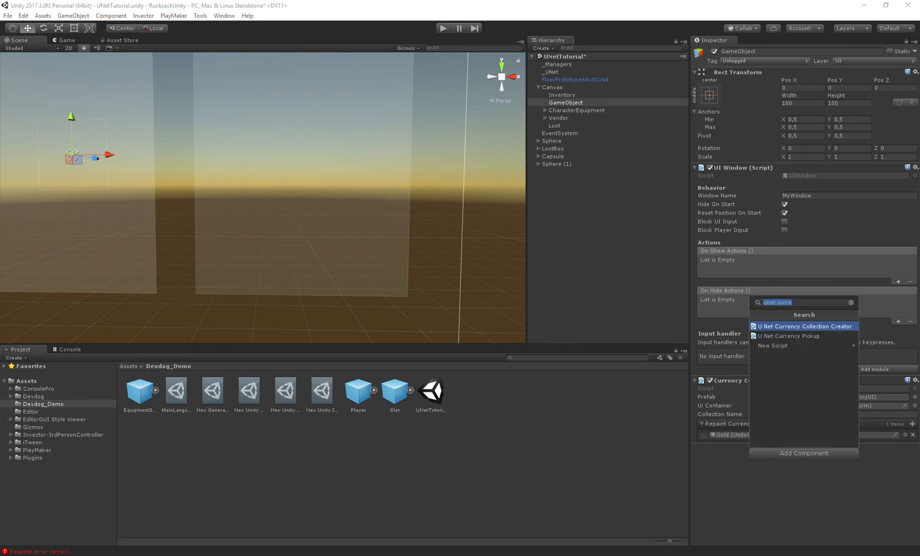
pyautogui.click(803, 325)
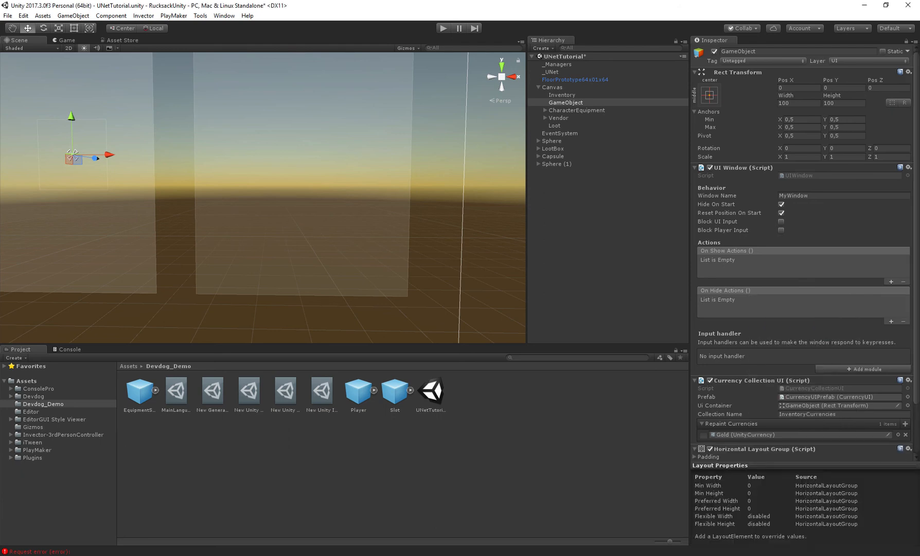
pyautogui.scroll(-3)
pyautogui.write('Currencies')
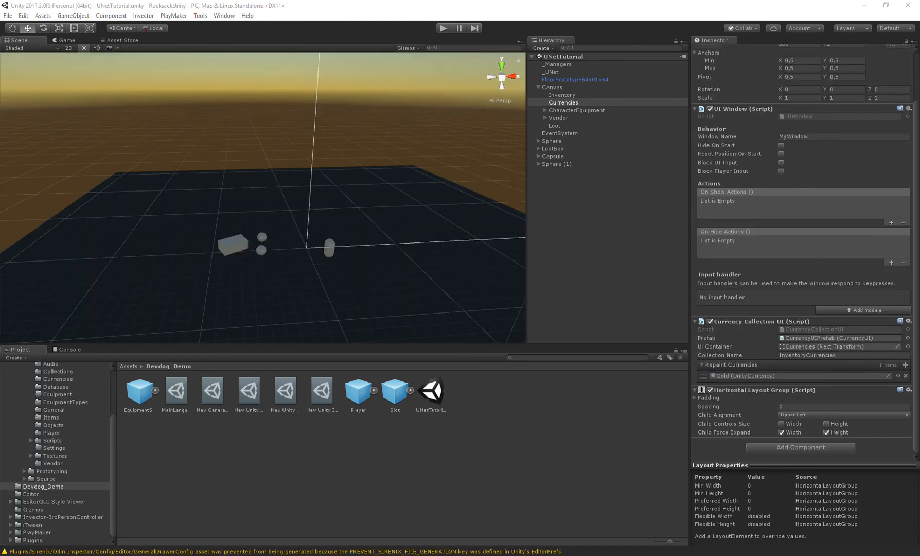
# - Run the game as LAN Host and confirm the gold coin reads 100
pyautogui.click(442, 28)
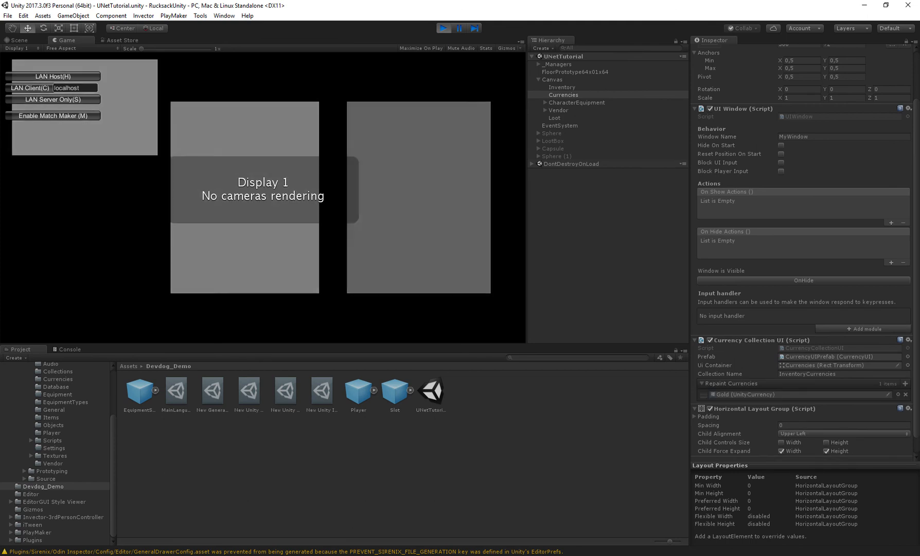
pyautogui.click(52, 76)
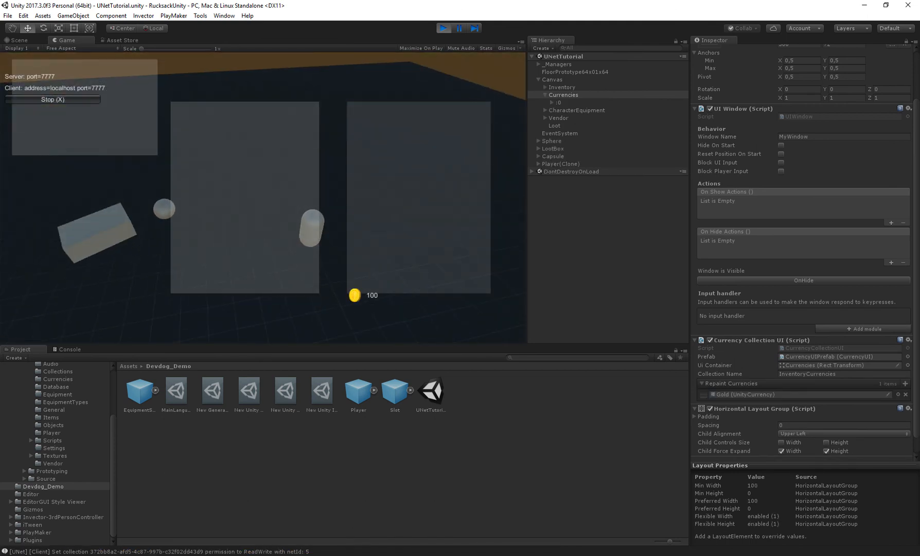